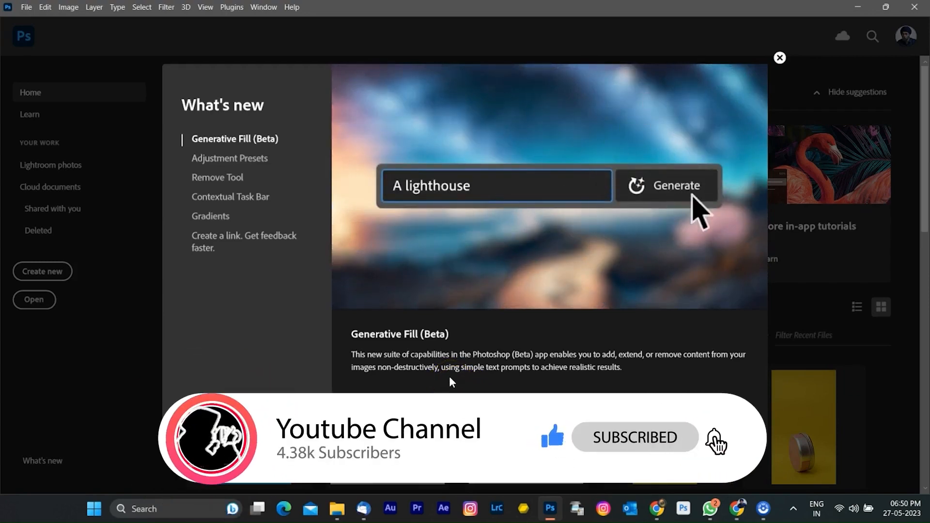
Browse the Adjustment Presets, Remove Tool and Gradients entries in What's New, then close it.
click(673, 184)
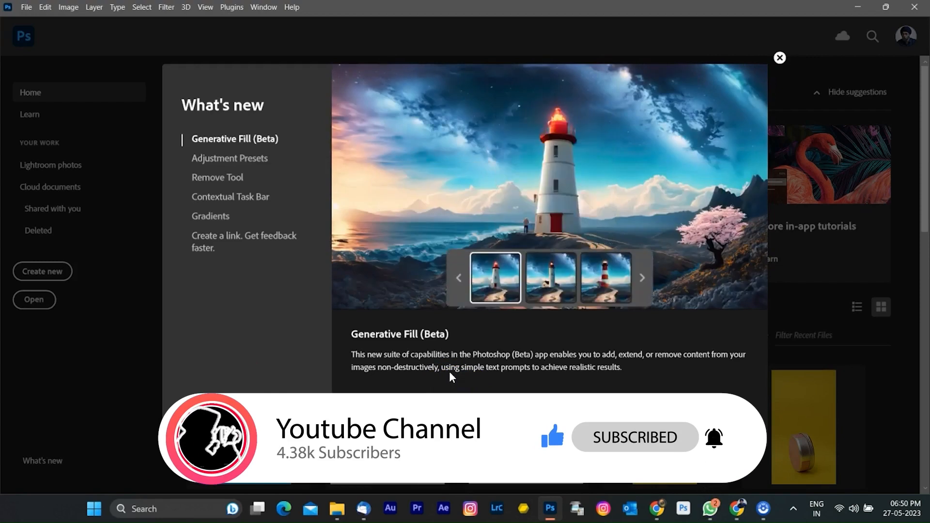
click(606, 278)
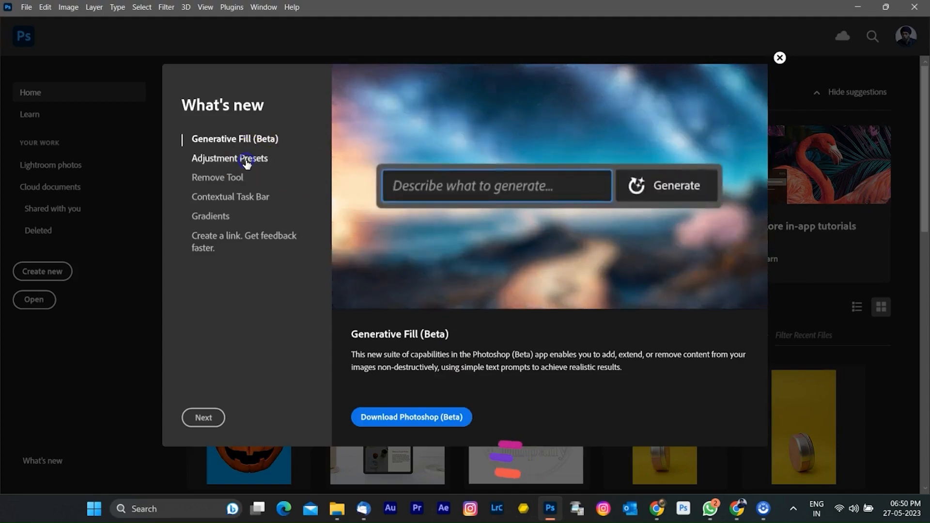
click(246, 161)
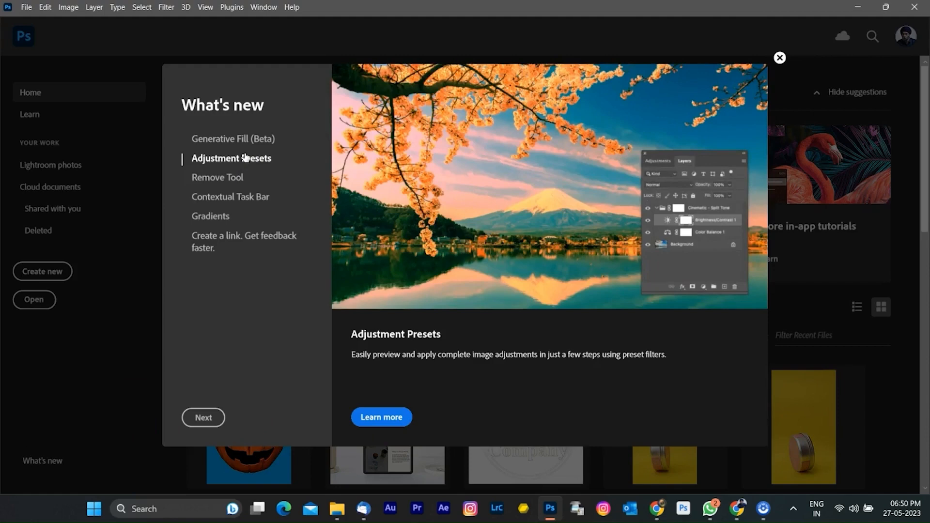
click(218, 177)
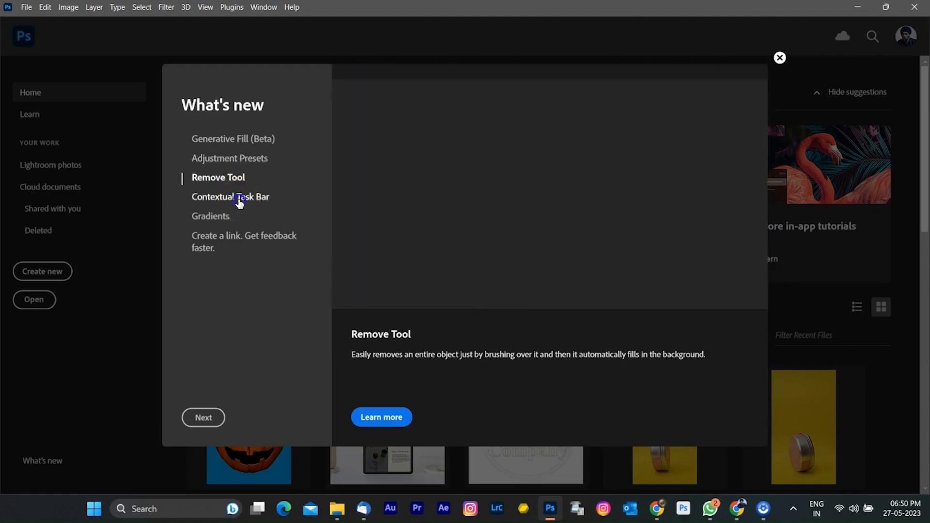
click(212, 219)
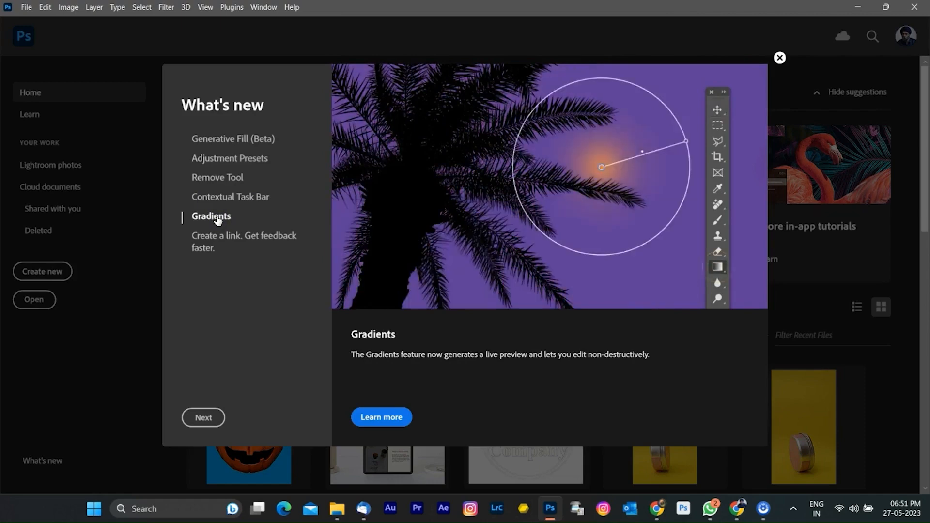
click(780, 58)
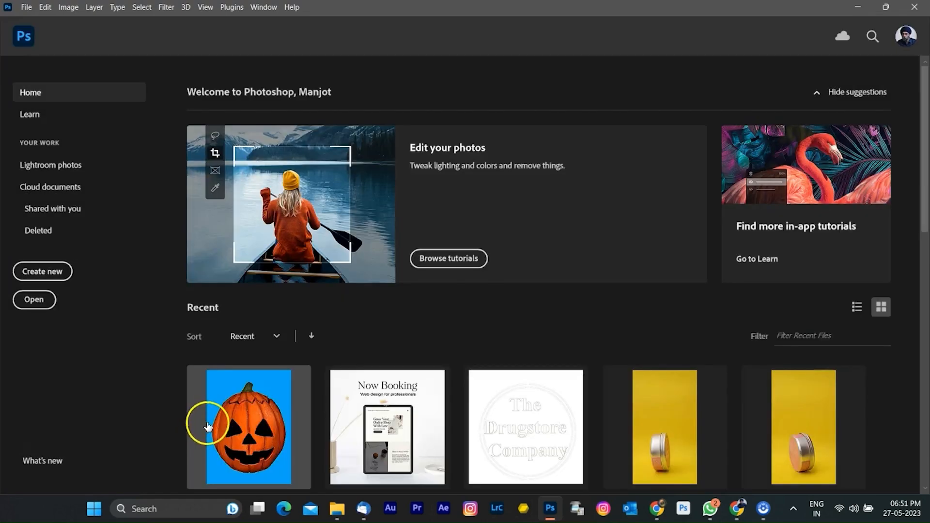
mouse_move(50, 131)
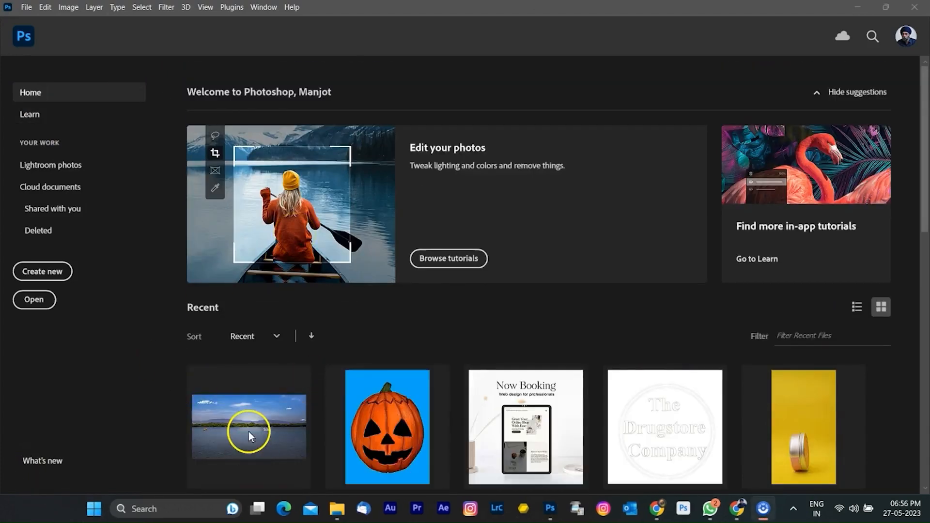
Open the lake photo from Recent files and show the Properties panel.
double_click(249, 434)
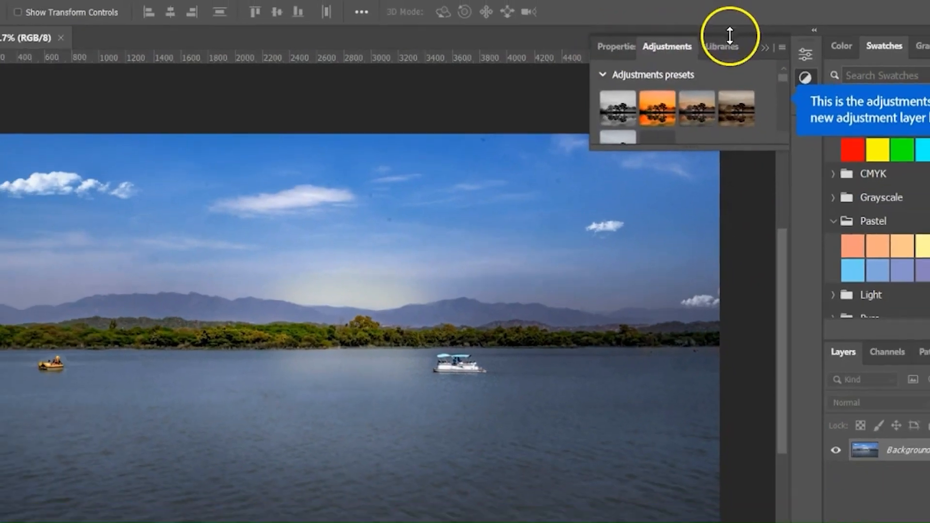
click(262, 7)
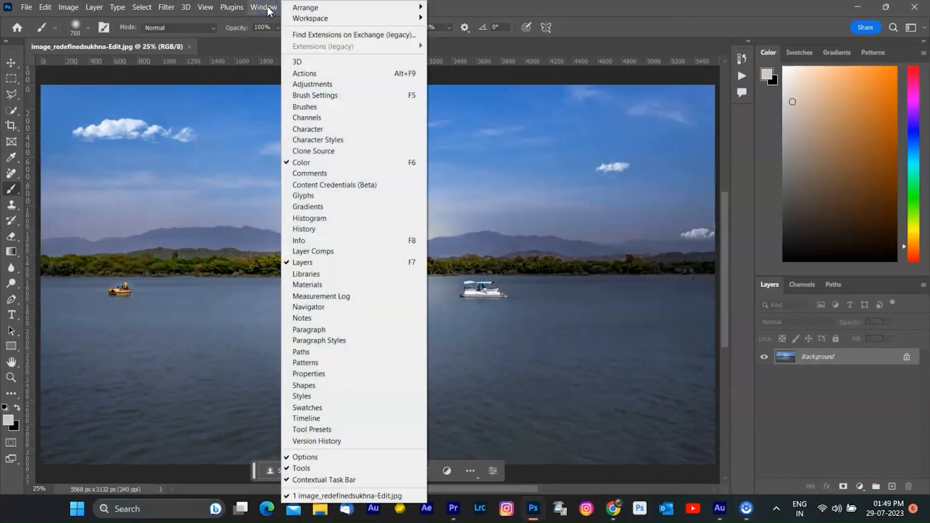
mouse_move(356, 335)
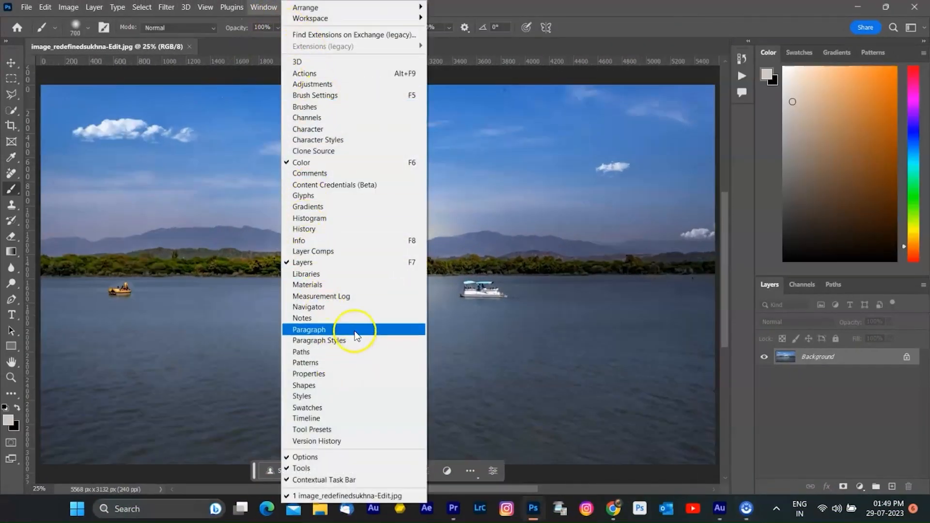
mouse_move(336, 380)
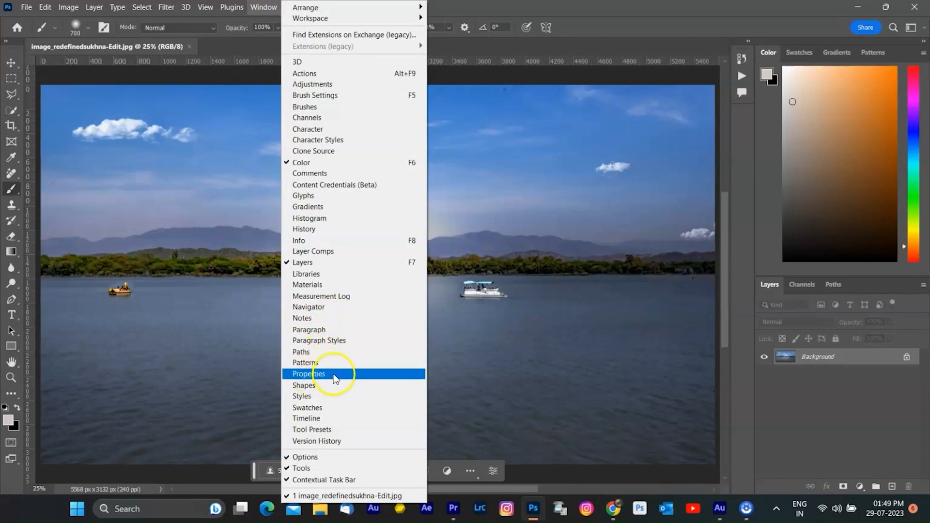
click(309, 374)
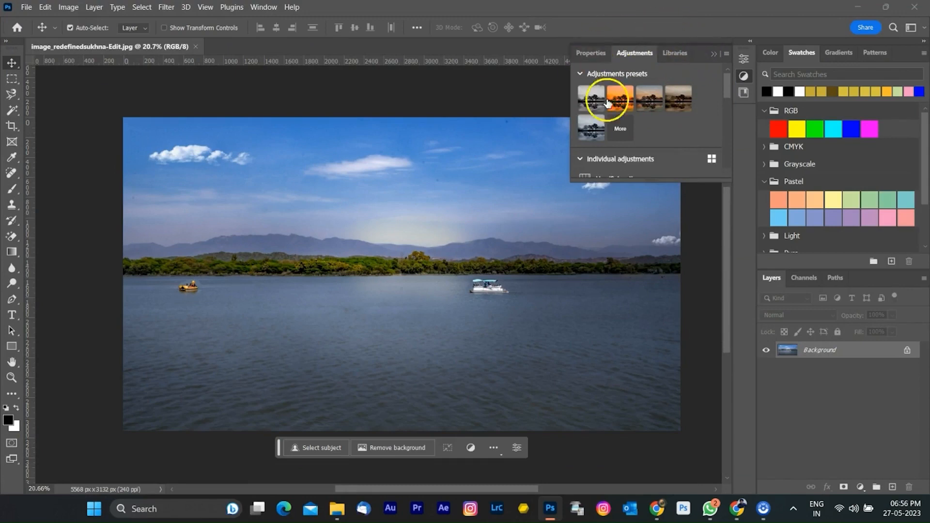
mouse_move(663, 148)
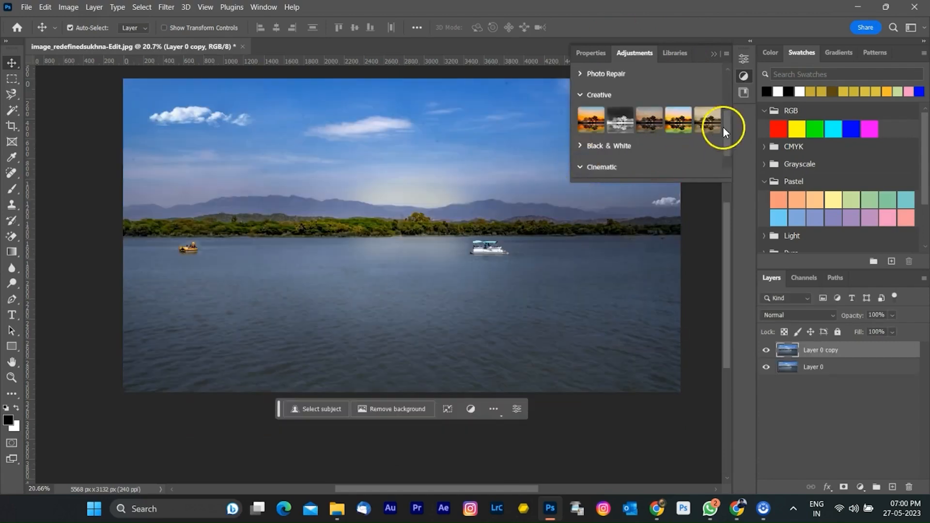
Apply the Cinematic Split Tone adjustment preset to the lake photo.
click(620, 163)
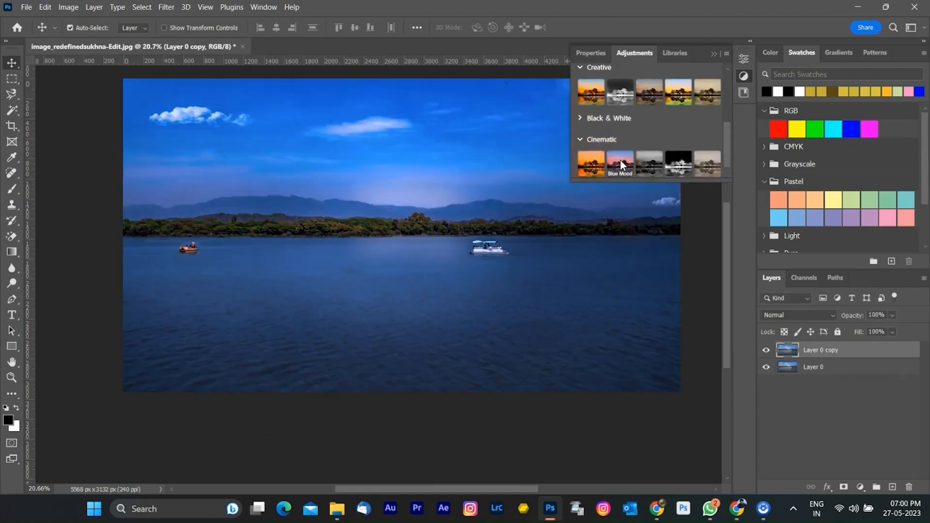
click(707, 163)
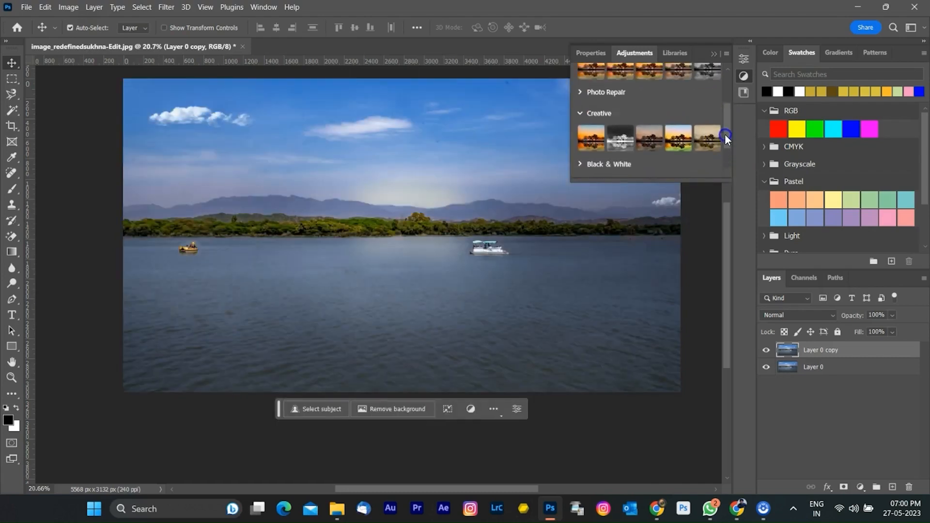
click(620, 161)
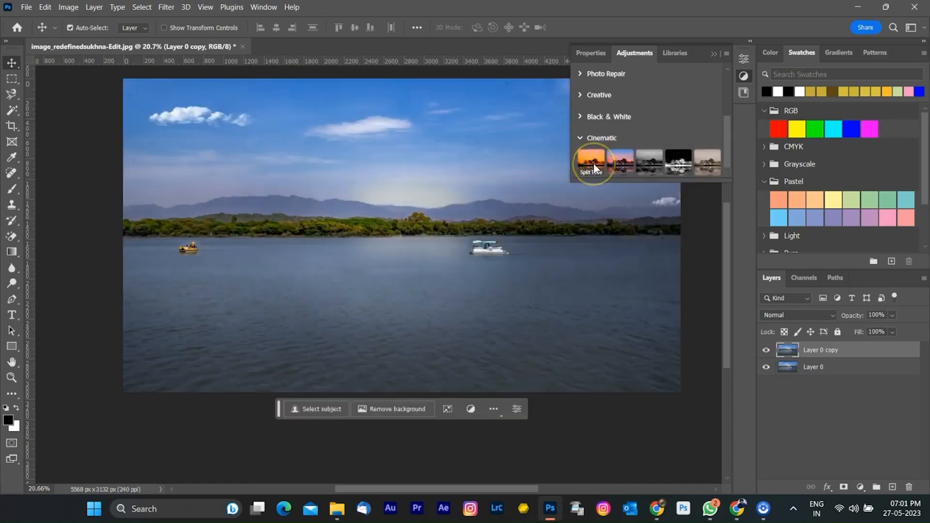
click(591, 162)
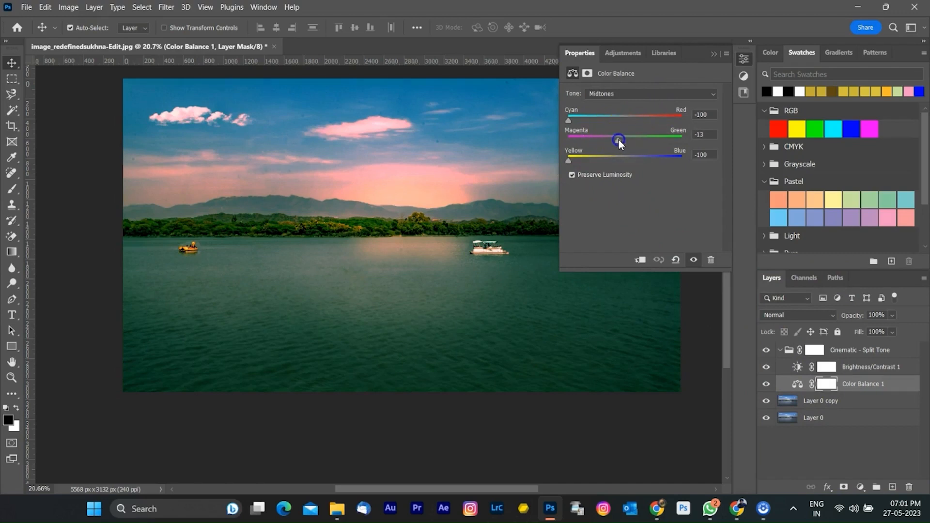
Set Color Balance midtones to Cyan -100, Magenta -33, Yellow -100 and paint the layer mask.
drag(619, 138, 607, 137)
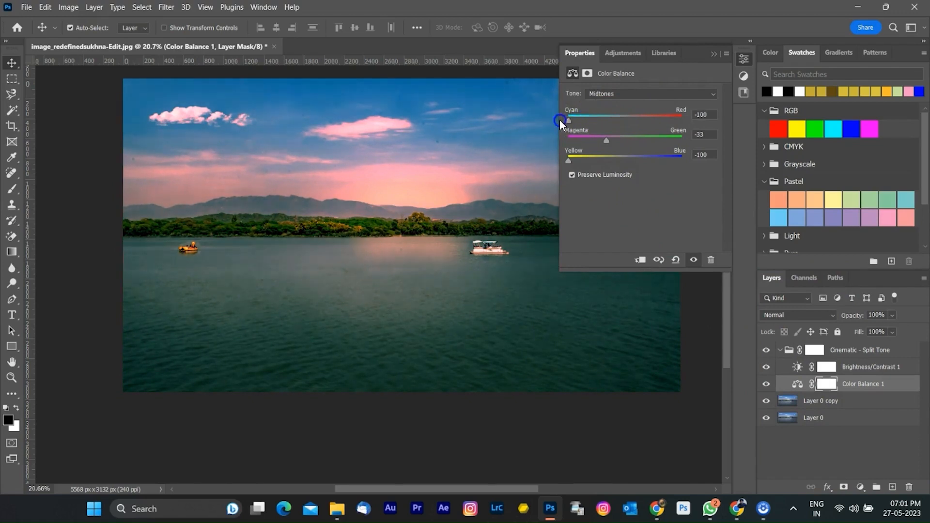
drag(567, 160, 585, 161)
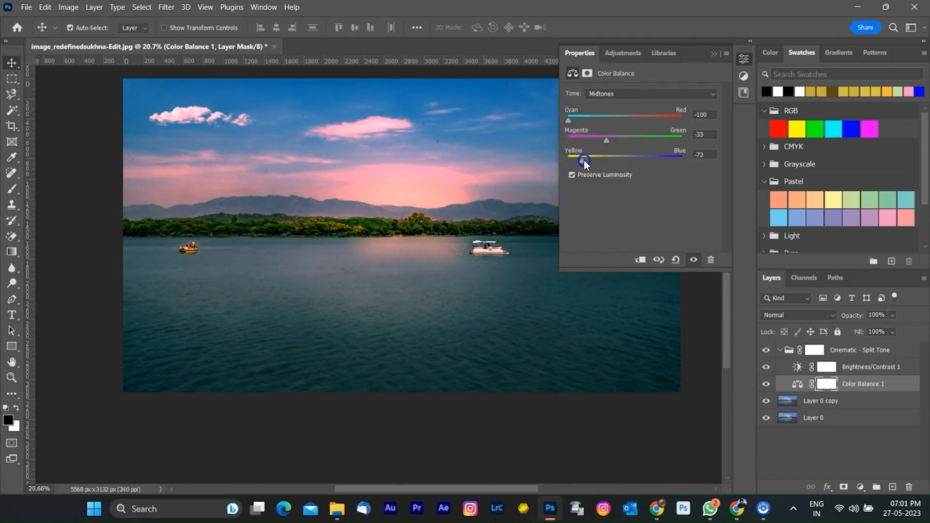
drag(584, 161, 563, 161)
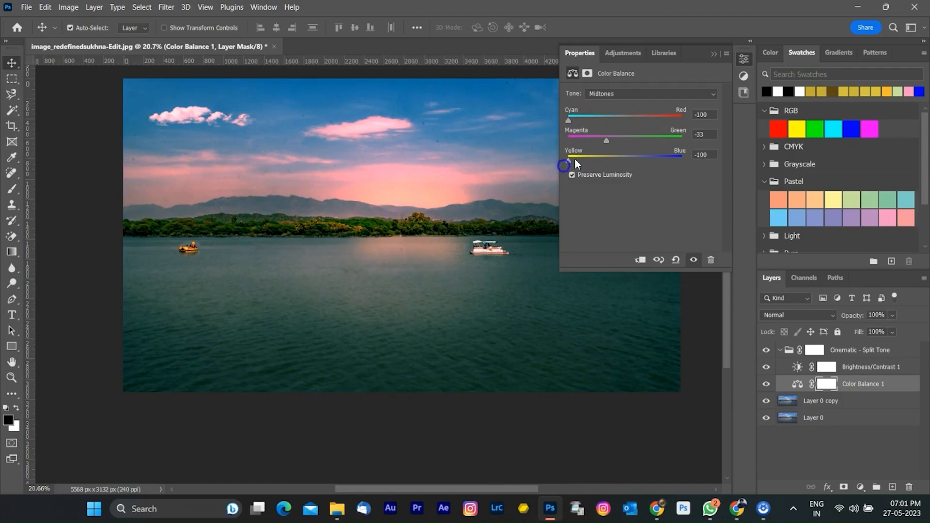
drag(567, 119, 584, 120)
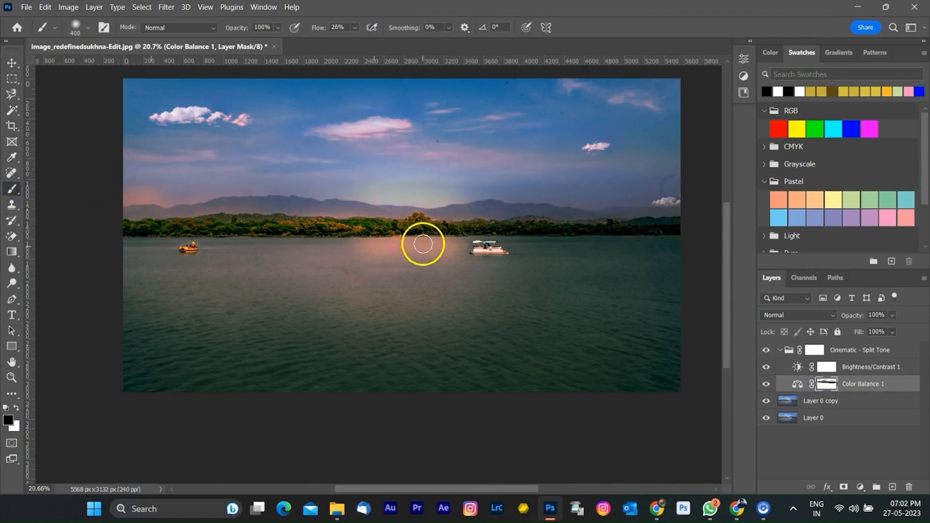
right_click(827, 384)
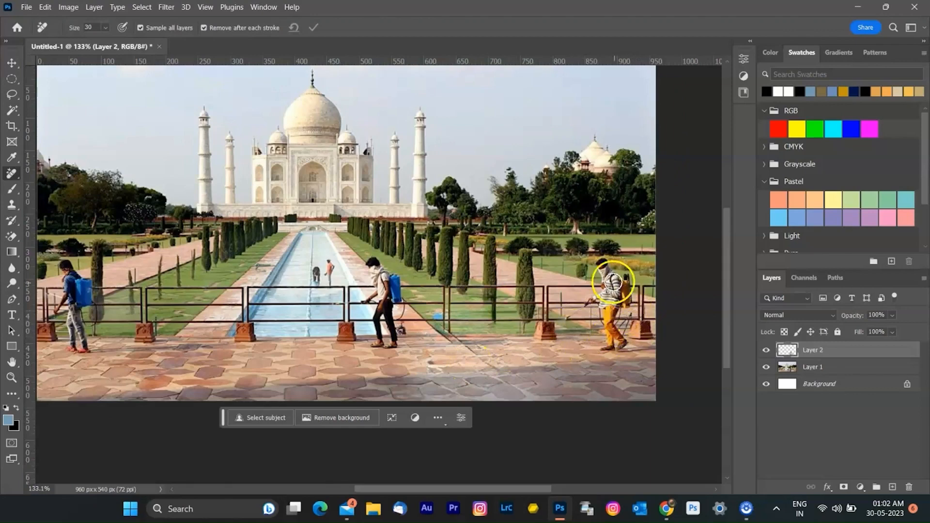
Brush over the sprayer-carrying worker on the right of the Taj Mahal photo.
drag(612, 281, 595, 258)
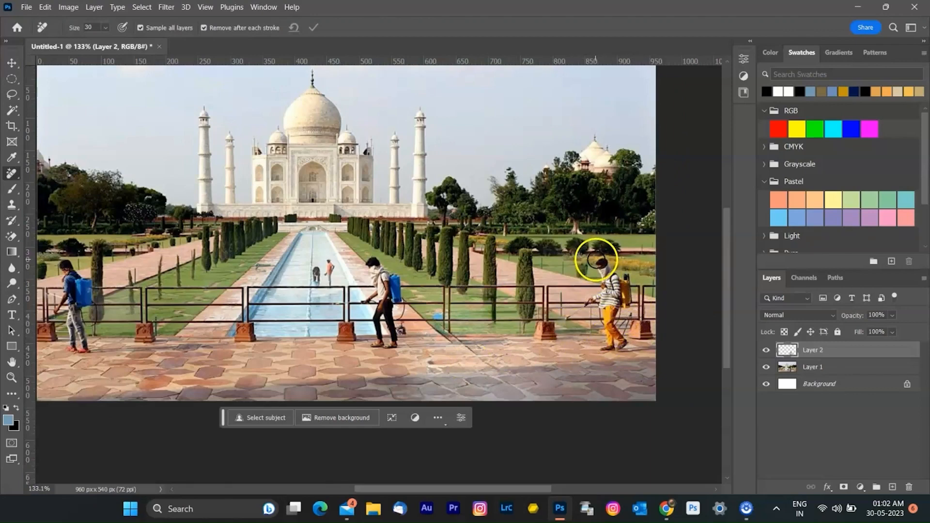
drag(597, 259, 614, 335)
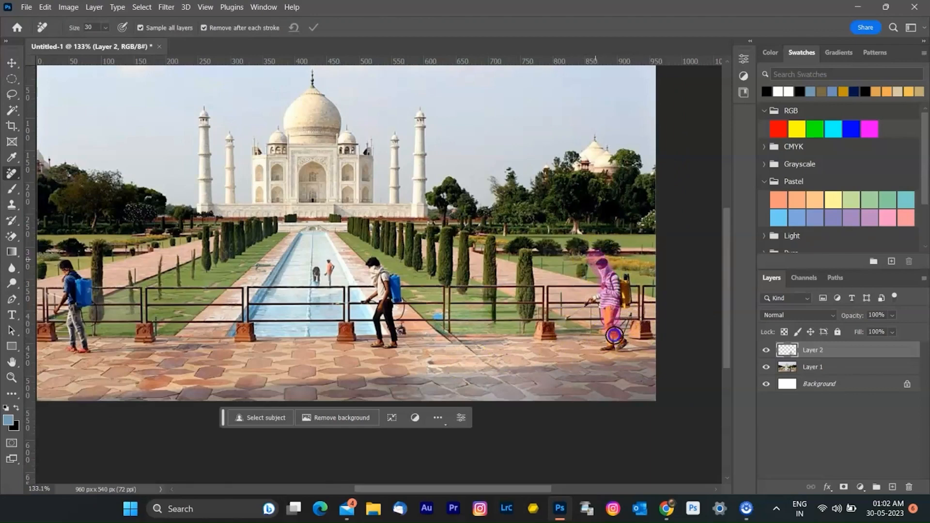
drag(614, 337, 612, 301)
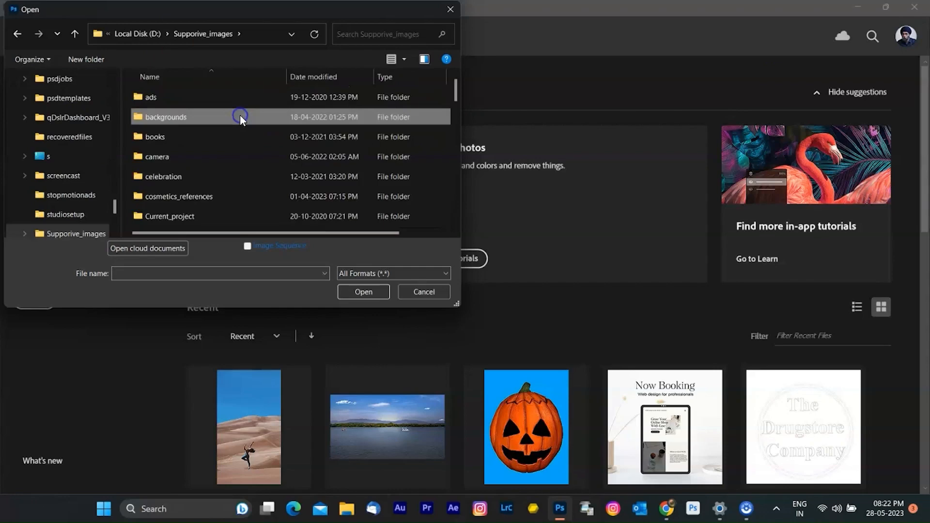
Browse the images folder and open the bench portrait photo.
click(364, 291)
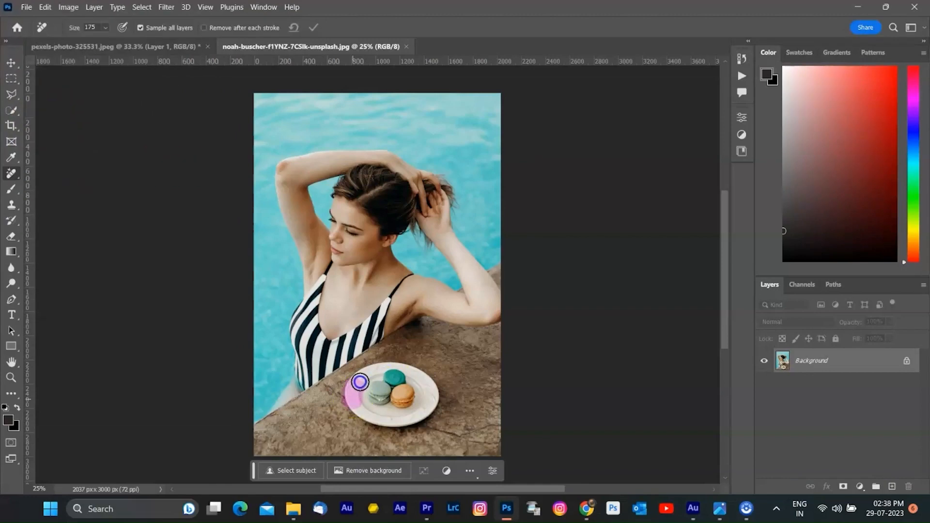
drag(360, 382, 397, 418)
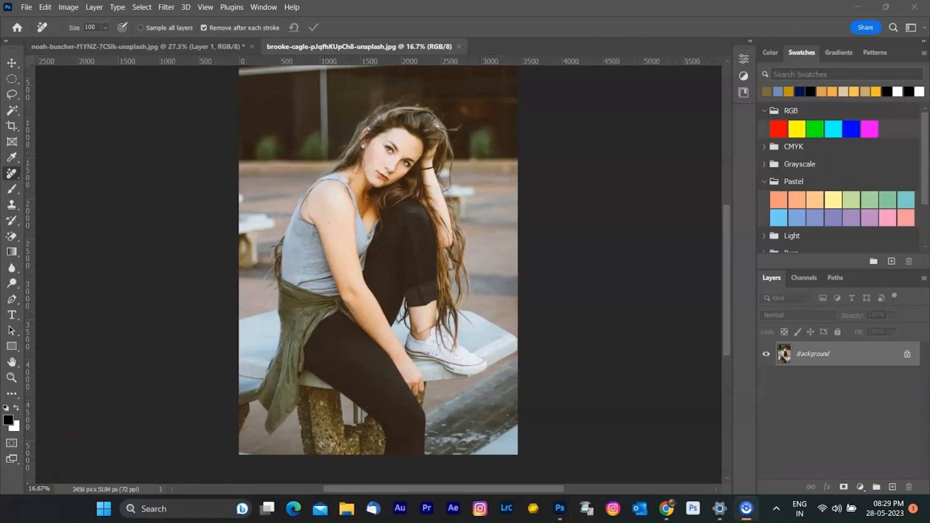
Add an empty layer, enable Sample All Layers, and remove the spot beside her hair.
click(143, 28)
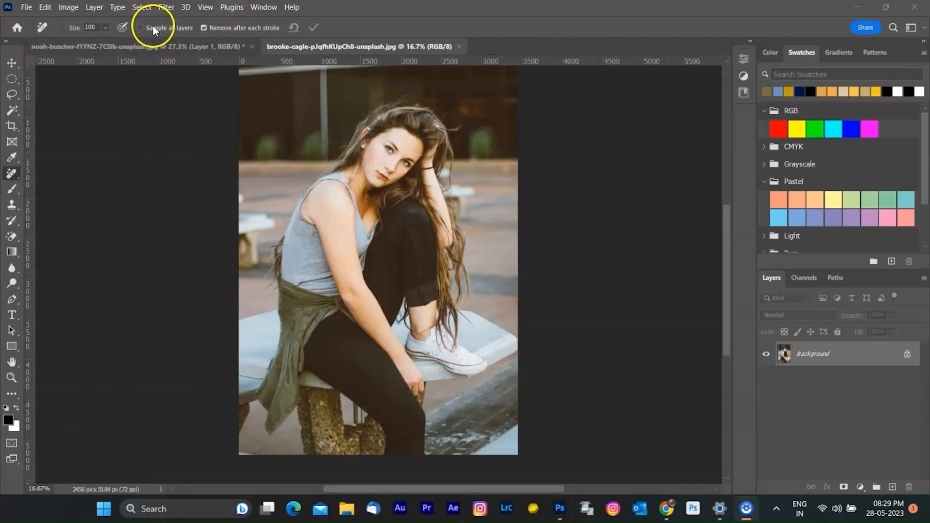
click(140, 28)
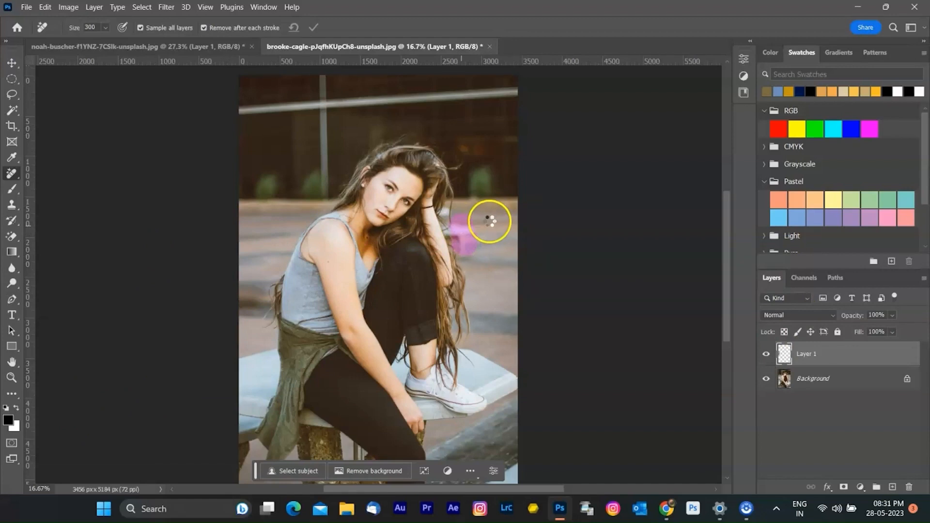
click(486, 226)
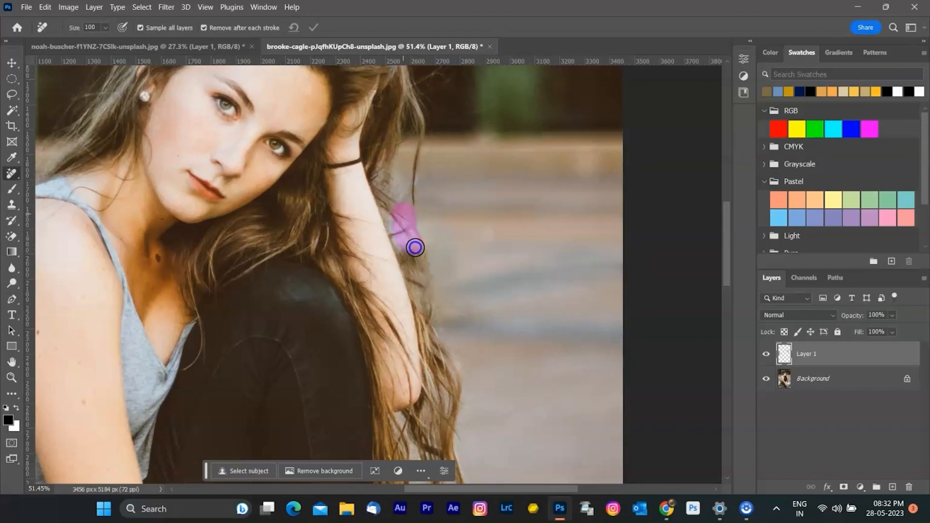
click(417, 247)
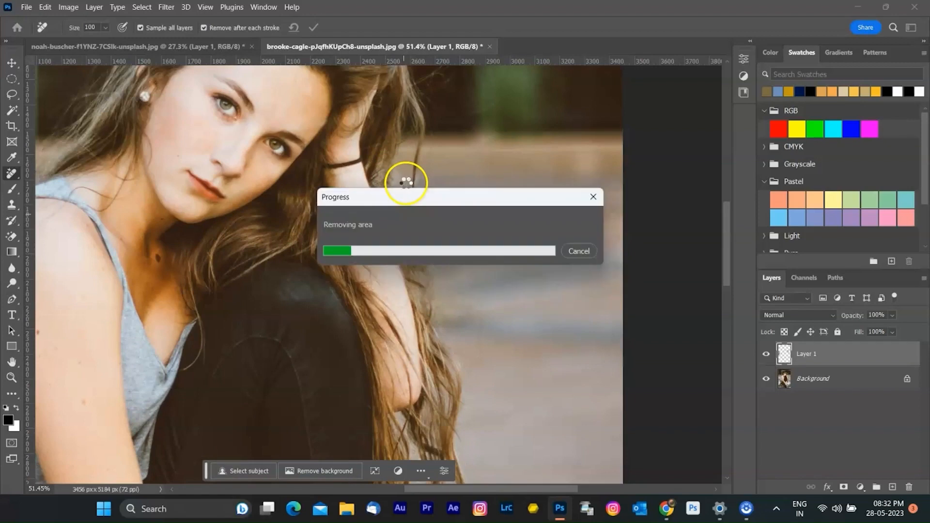
mouse_move(587, 138)
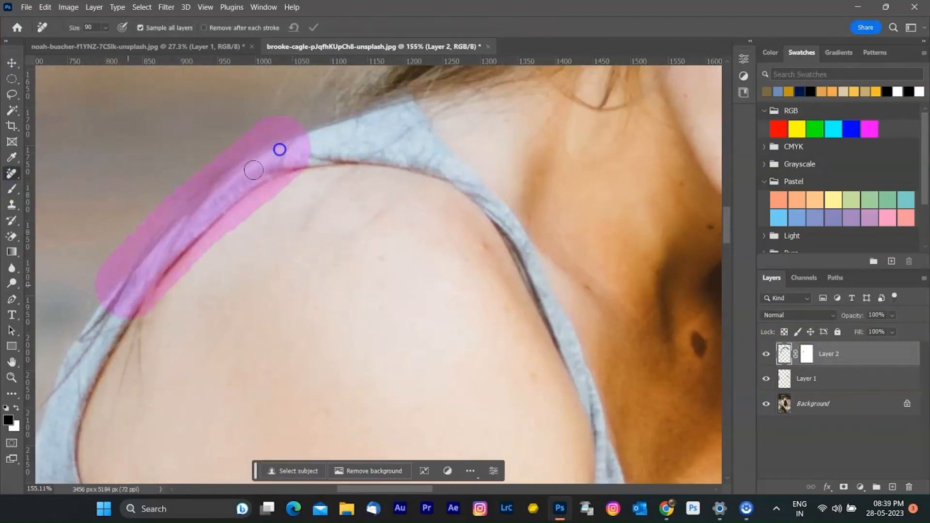
Mark the outer edge of the grey top's shoulder strap for removal.
click(315, 27)
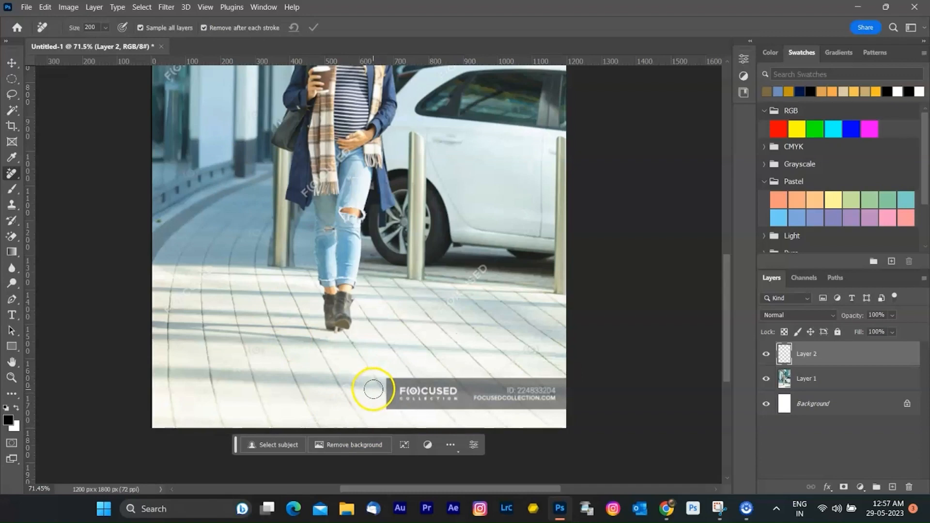
Patch the lower-right watermark banner with pavement, warping its corners to match the paving.
drag(374, 389, 448, 414)
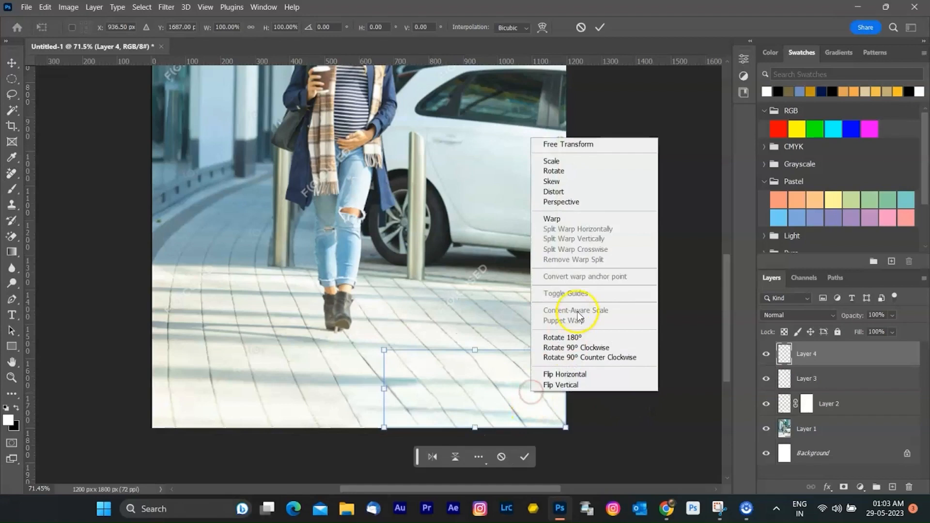
click(552, 219)
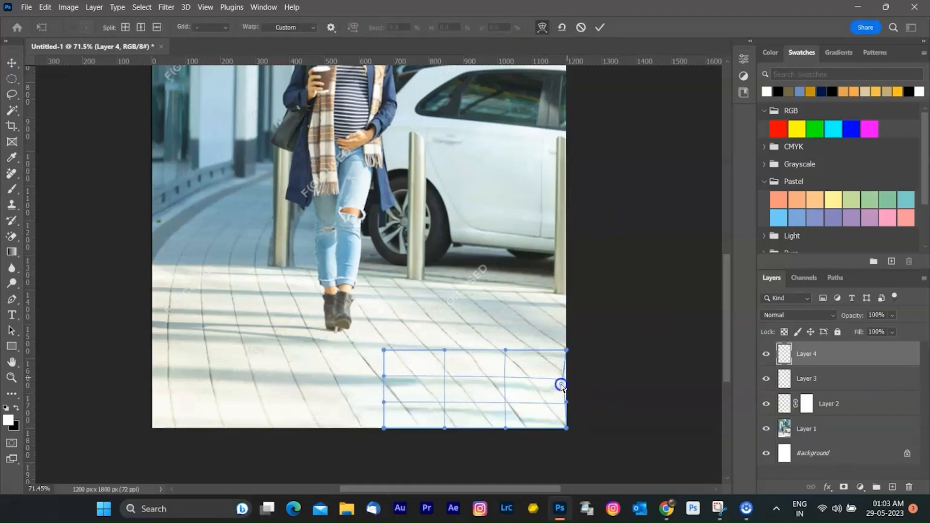
drag(561, 385, 573, 447)
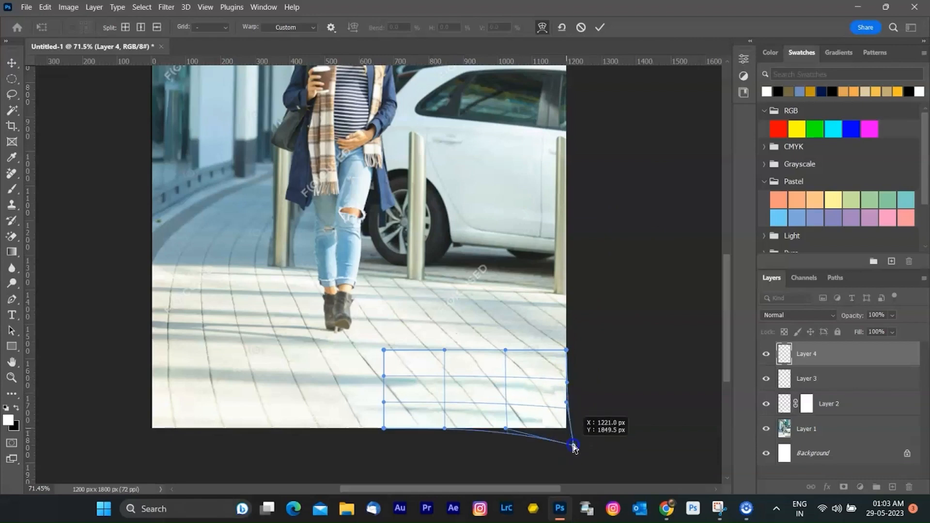
drag(572, 448, 590, 428)
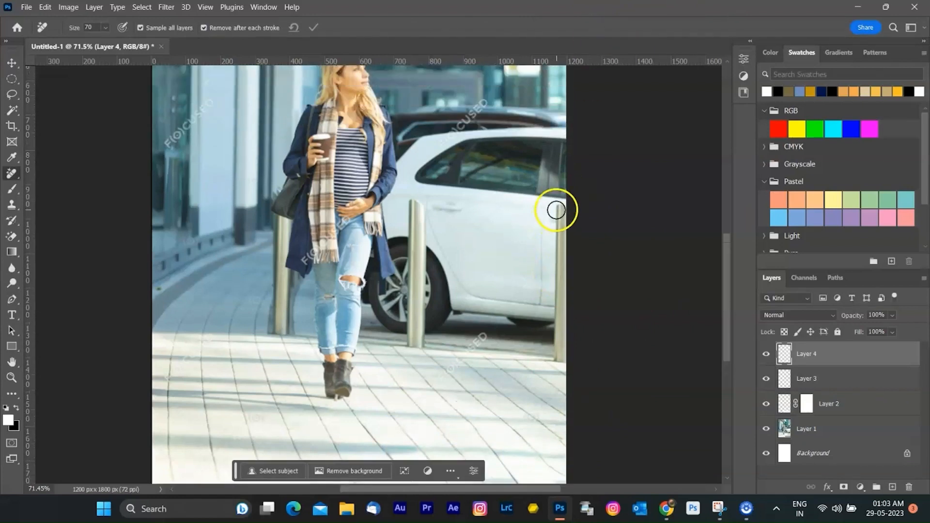
scroll(down, 3)
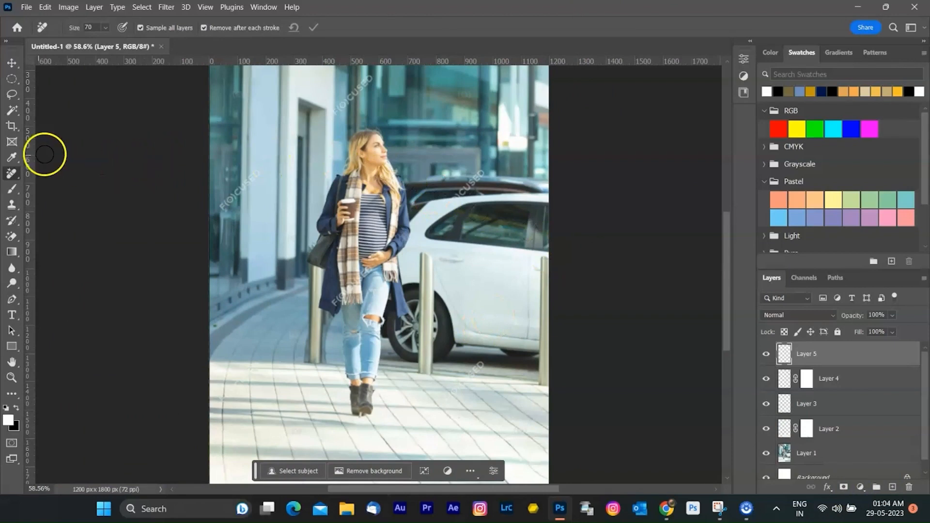
mouse_move(254, 25)
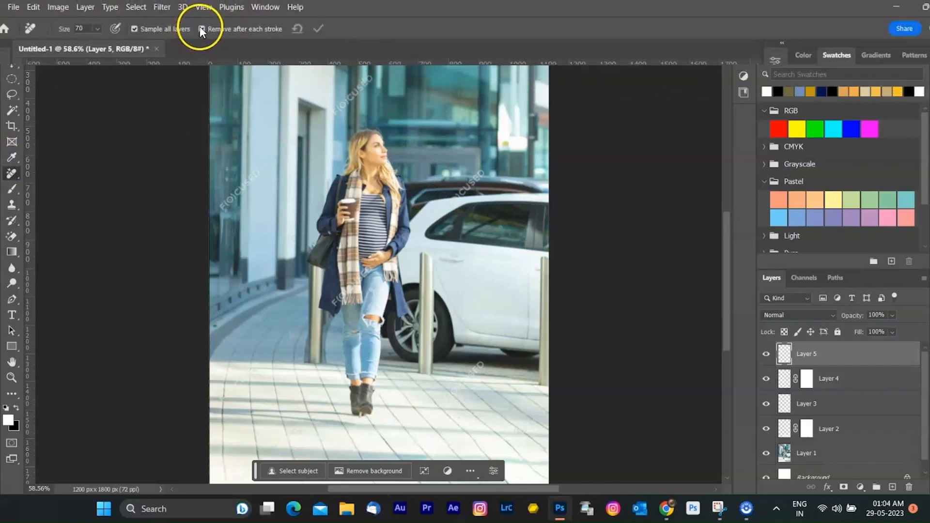
mouse_move(584, 274)
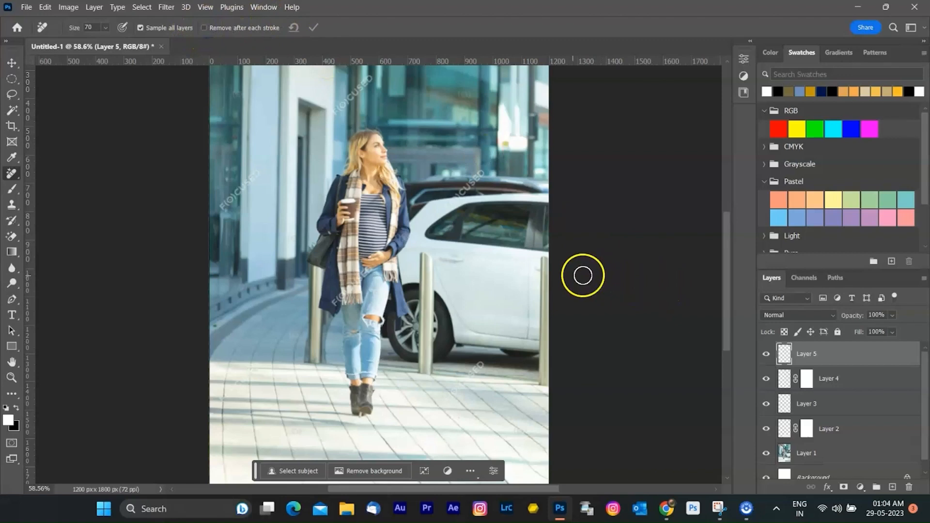
mouse_move(541, 263)
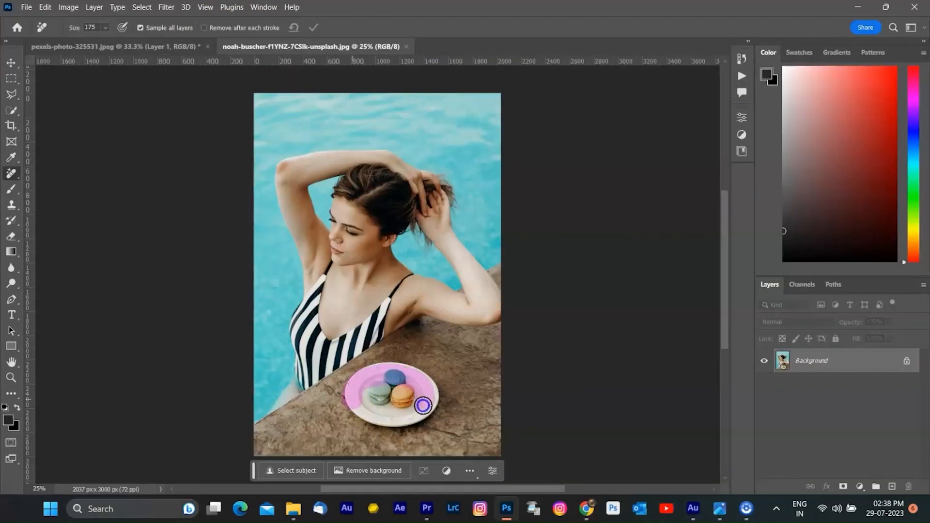
Mark each bollard around the walking woman with straight strokes and apply the removal.
drag(424, 406, 420, 410)
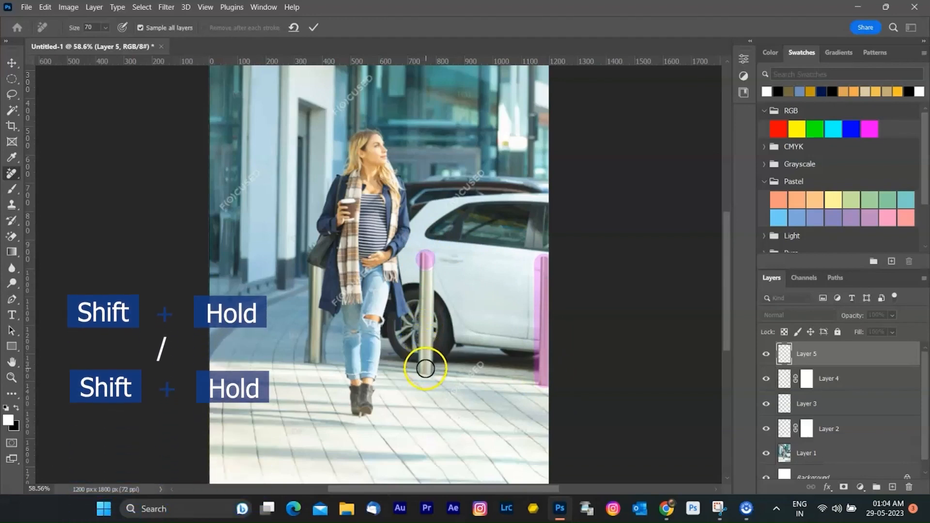
drag(425, 368, 315, 283)
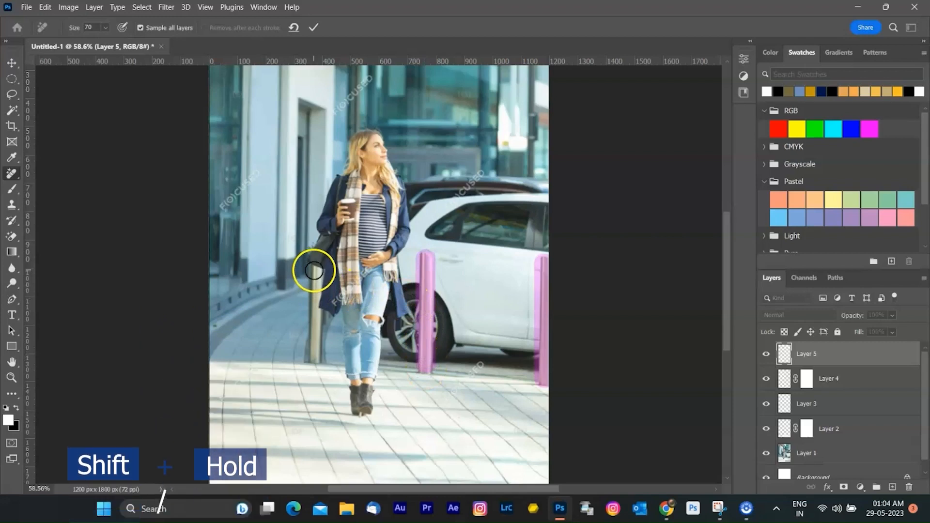
mouse_move(483, 46)
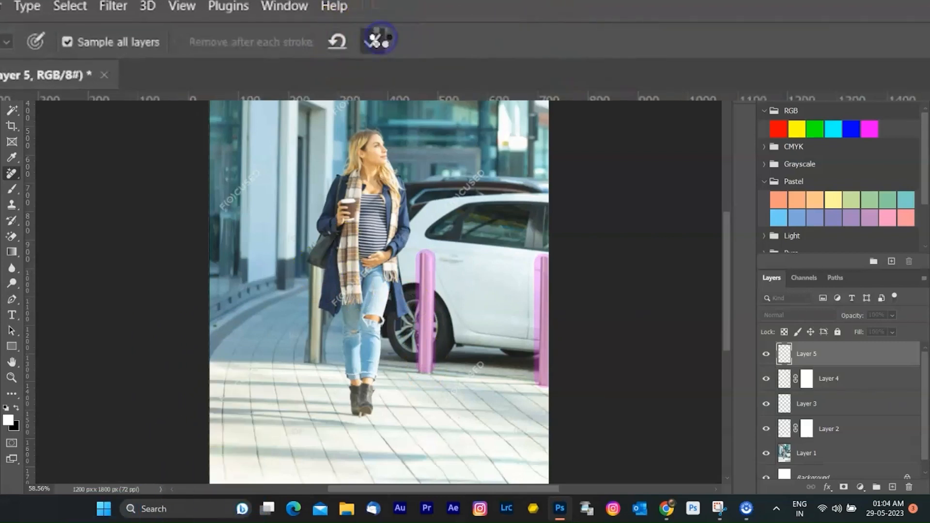
click(315, 28)
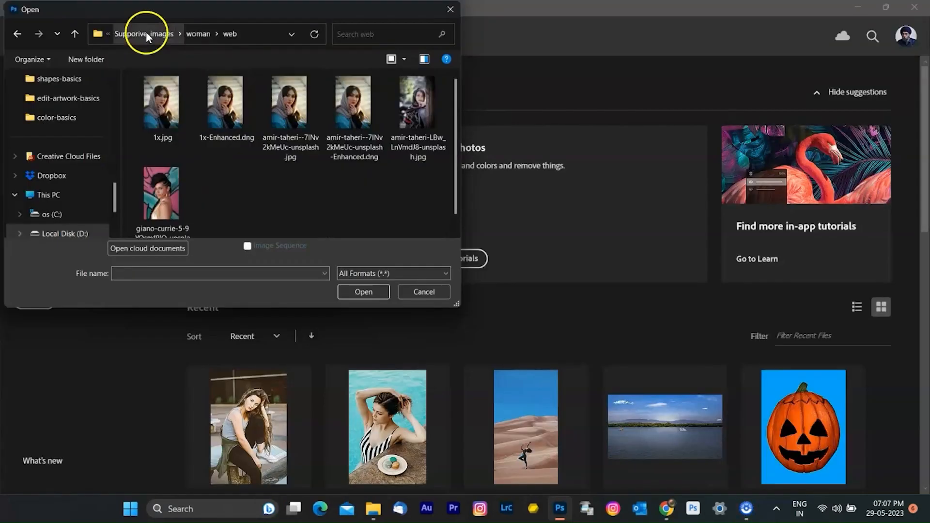
Open the chain-link fence portrait from the main images folder and choose the Remove tool.
click(424, 291)
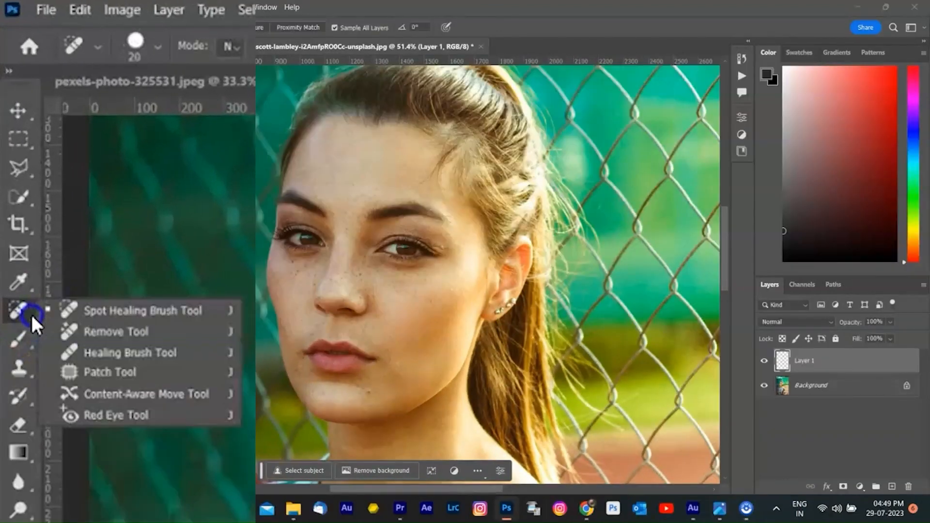
click(131, 352)
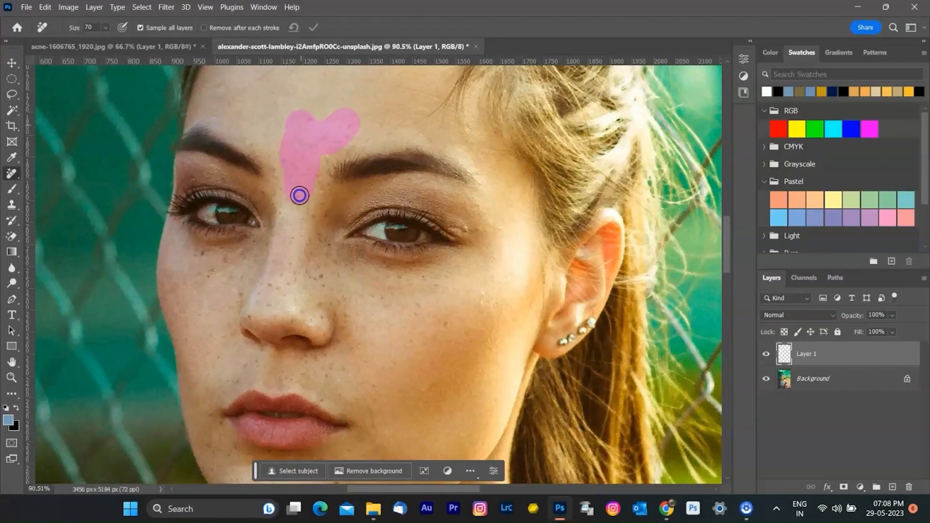
Mark the forehead blemishes and freckled cheek area, then apply the removal.
drag(299, 196, 425, 314)
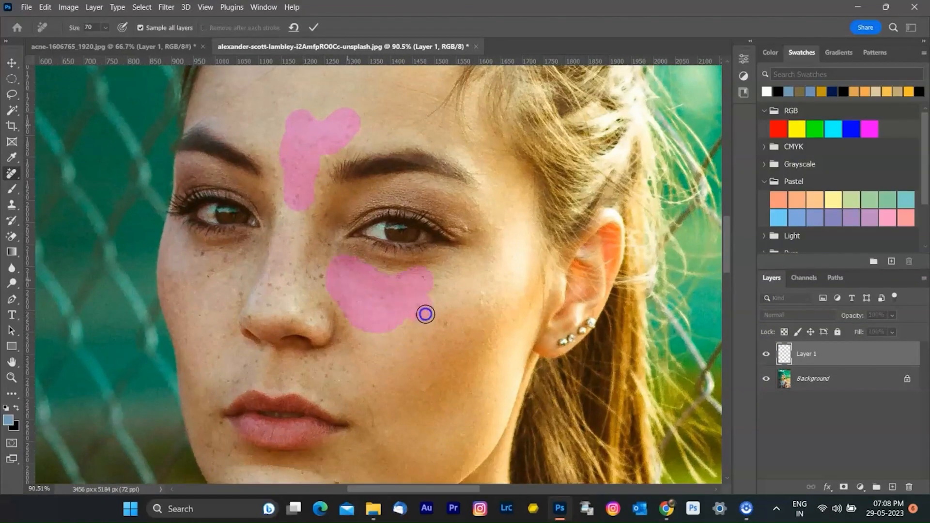
drag(424, 315, 401, 291)
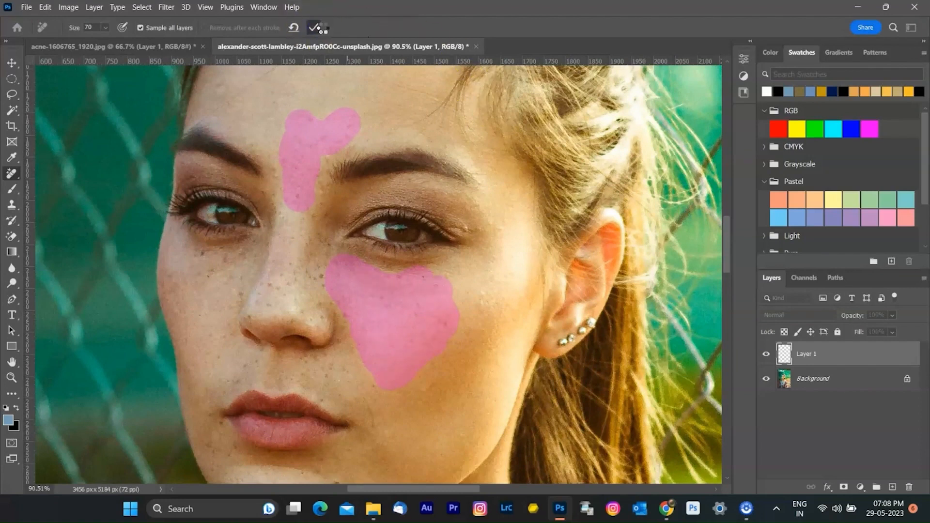
click(318, 28)
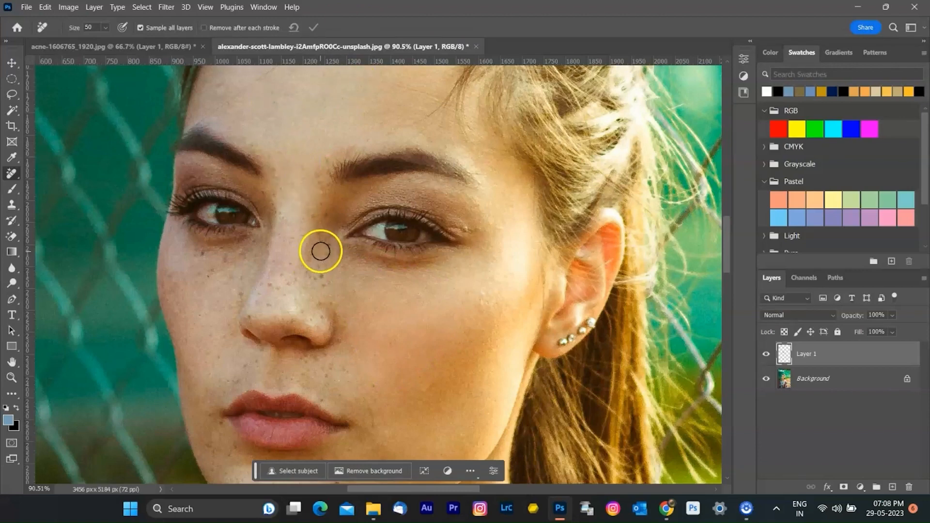
Paint over the freckles down the nose and around the mouth, then apply.
drag(320, 251, 323, 207)
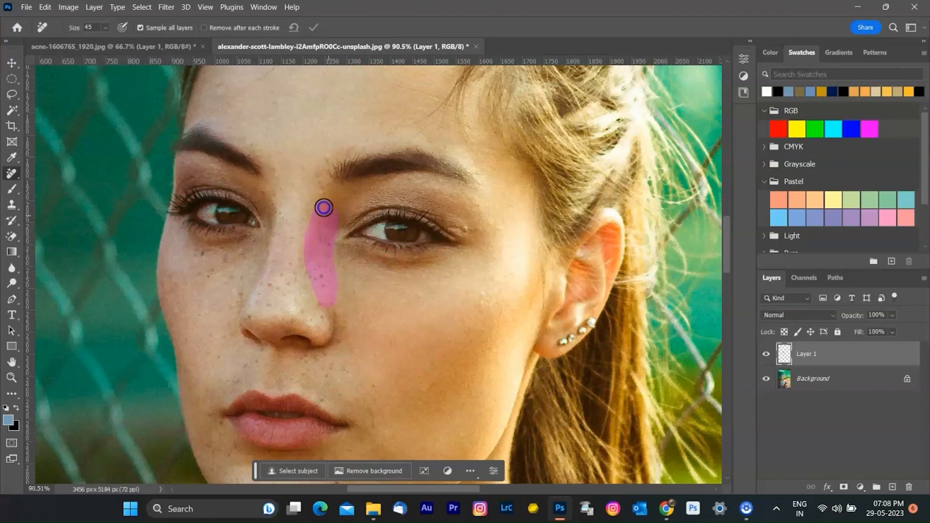
drag(324, 207, 285, 292)
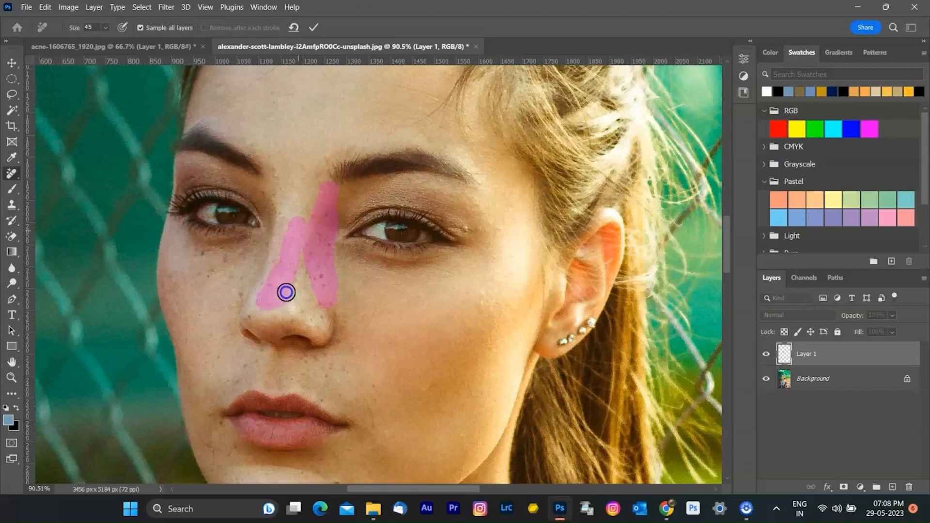
drag(286, 292, 321, 382)
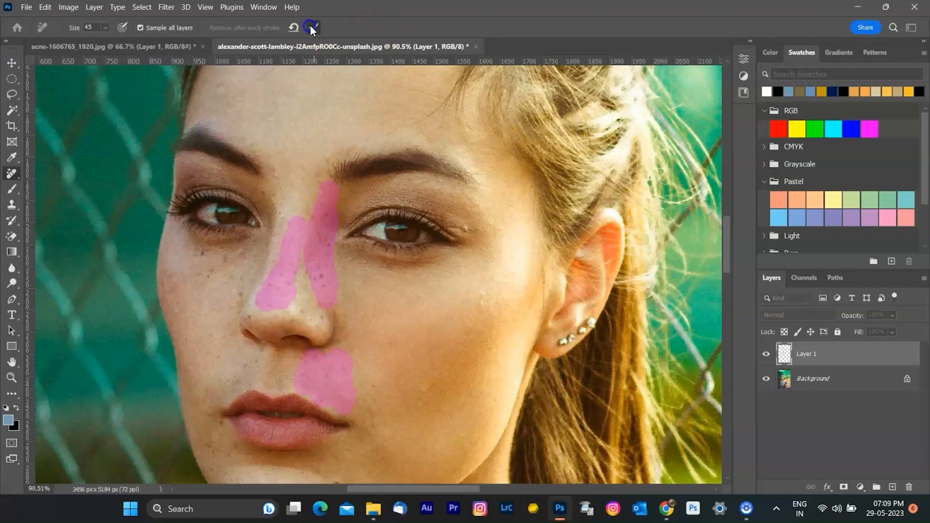
click(312, 27)
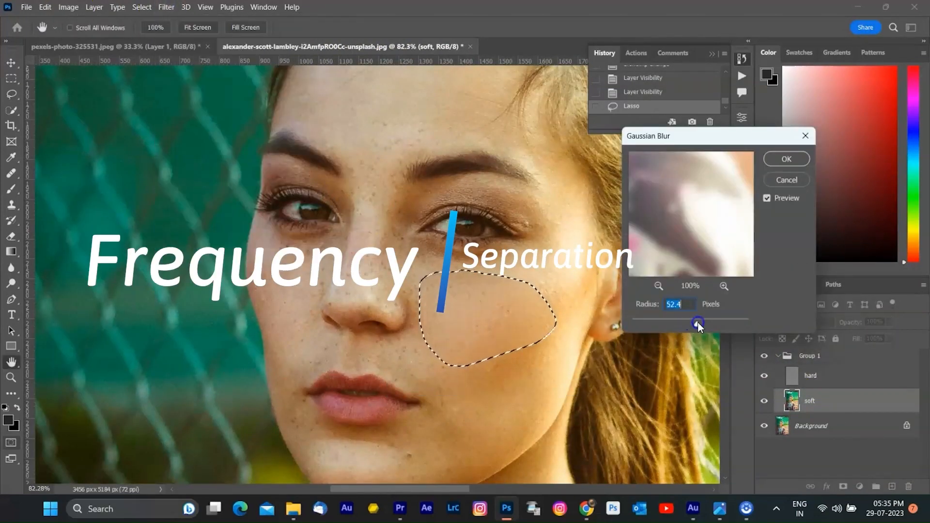
Gaussian-blur the lassoed cheek patch at radius 52.4, then outline another cheek area.
click(786, 159)
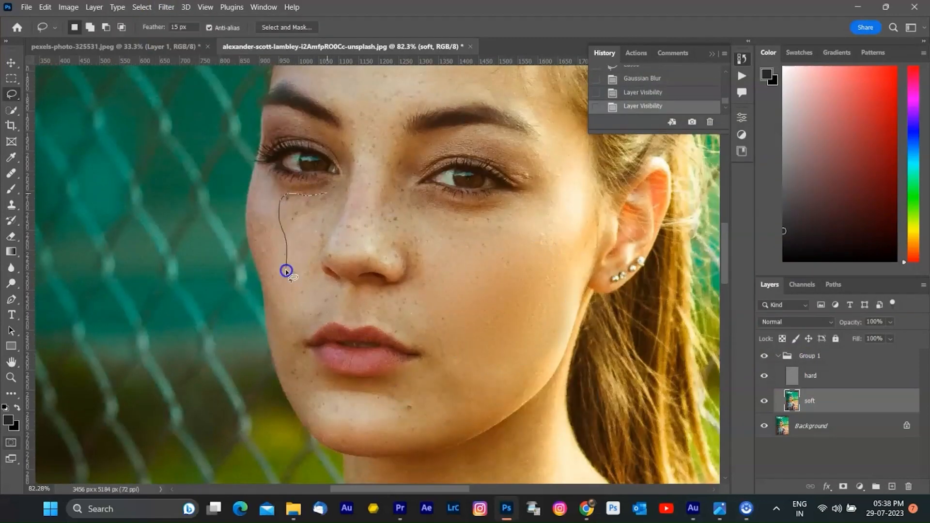
click(287, 270)
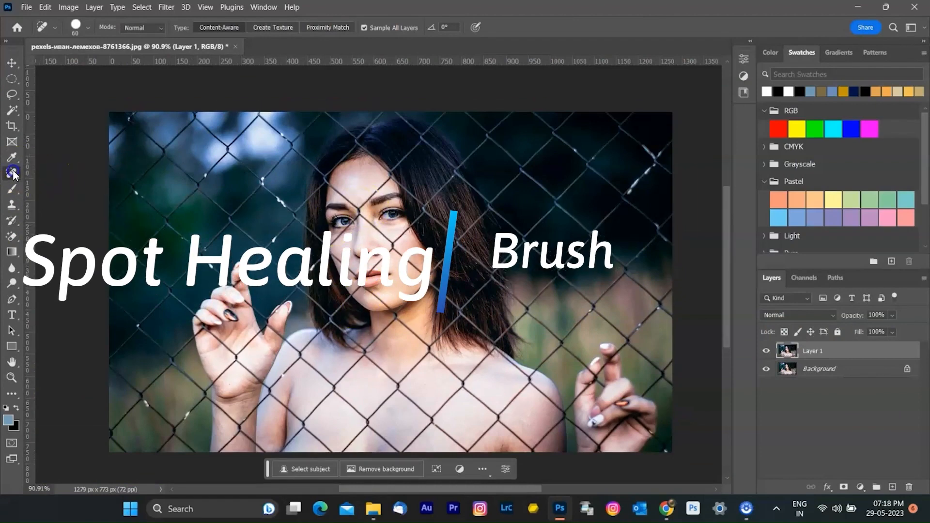
Heal away the fence wires crossing the face and lips, then touch up the mask beside the eye.
click(11, 170)
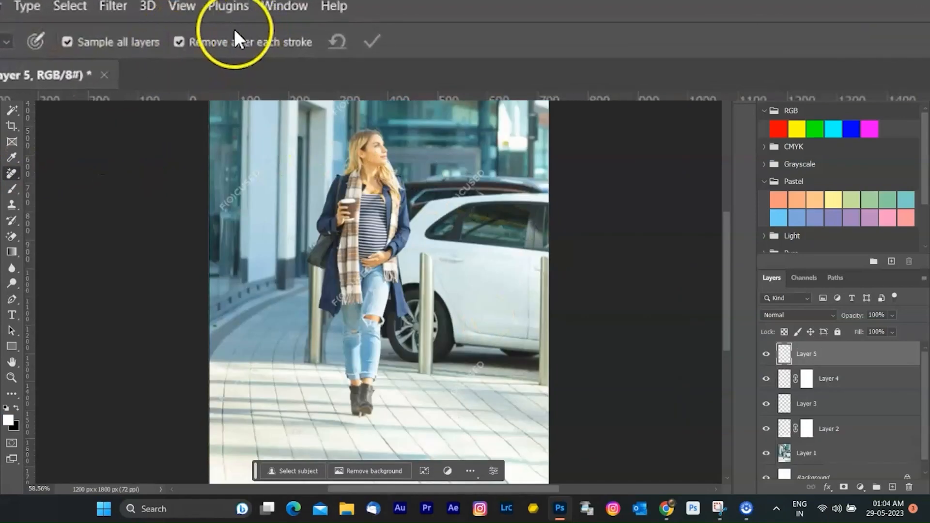
mouse_move(167, 48)
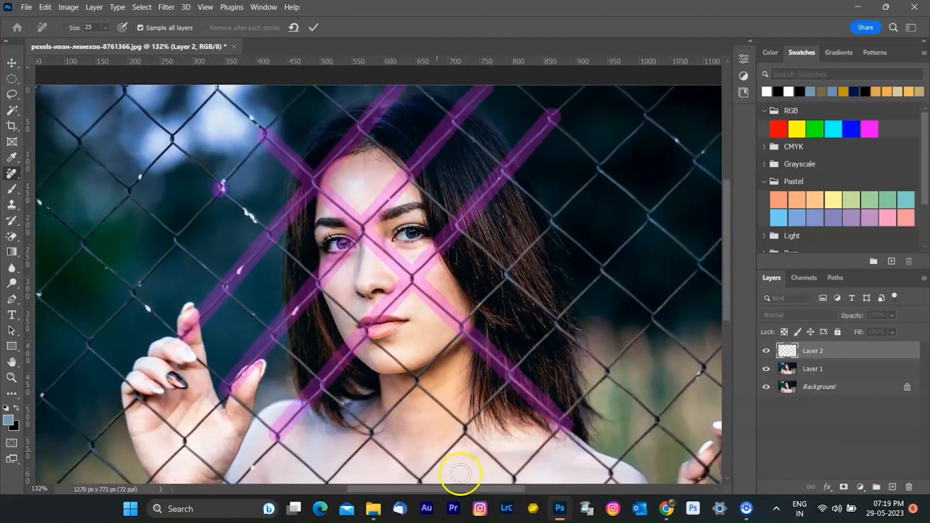
click(316, 28)
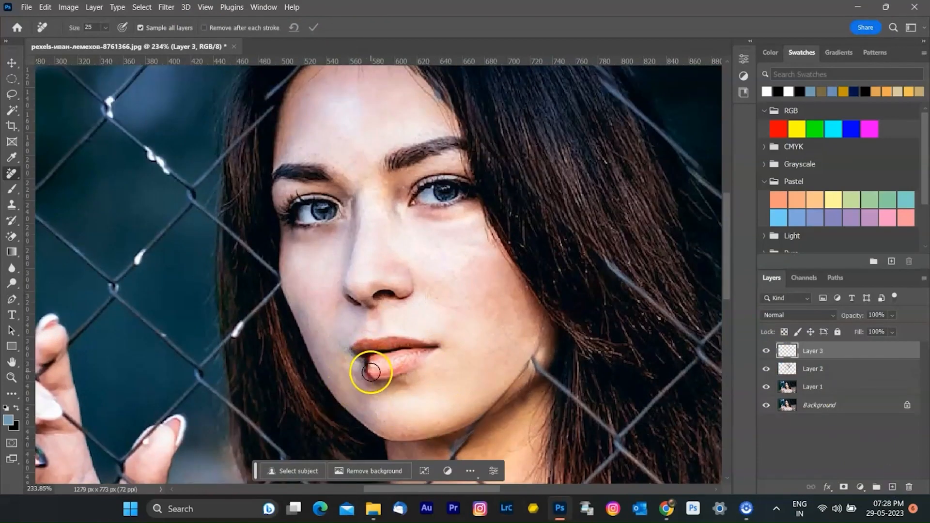
drag(371, 372, 466, 368)
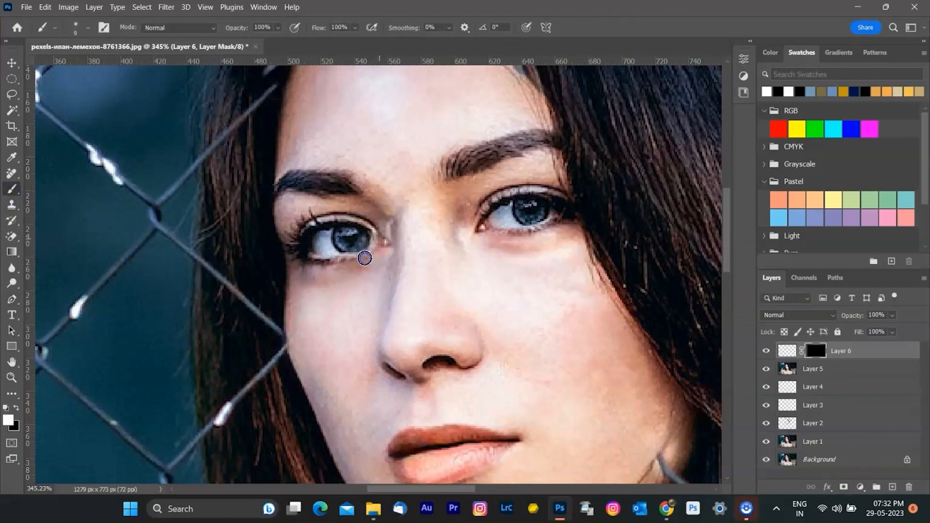
click(787, 351)
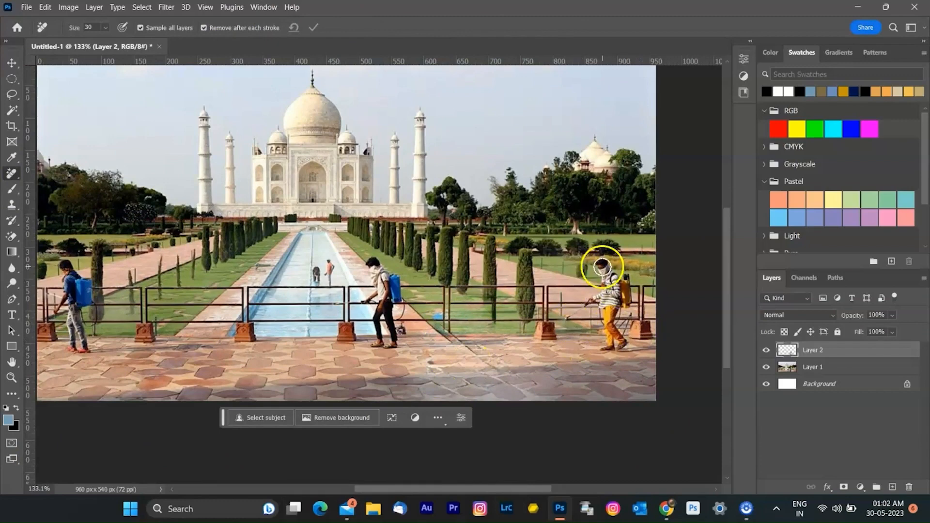
Paint out the worker on the right and the worker in the centre of the railing.
drag(601, 267, 617, 330)
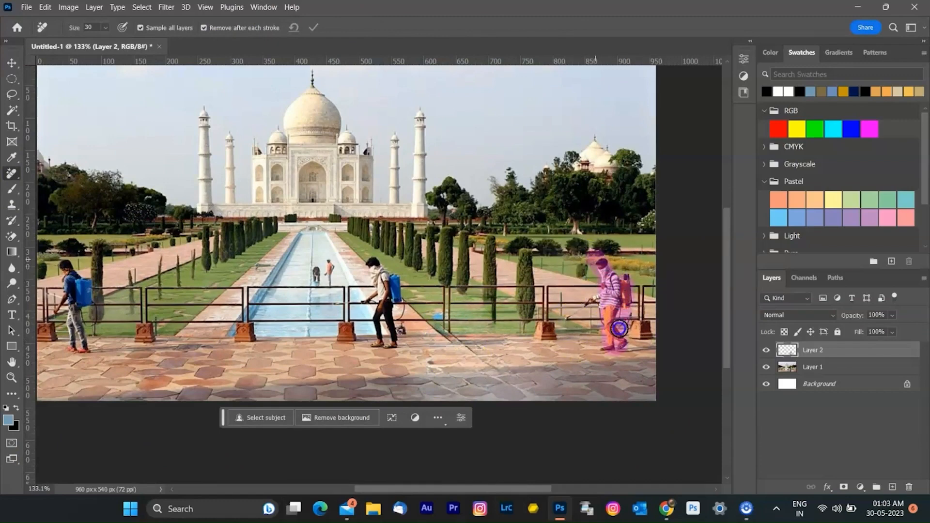
drag(617, 330, 582, 315)
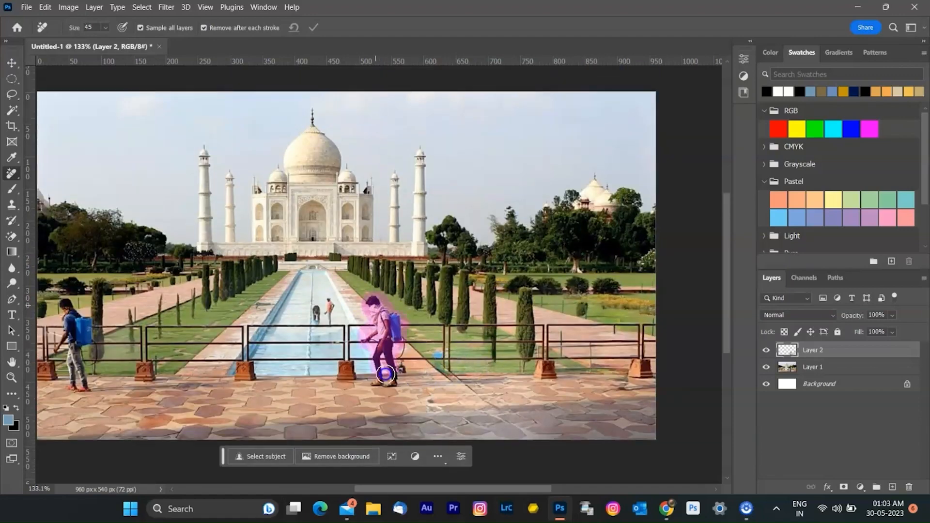
drag(386, 374, 378, 360)
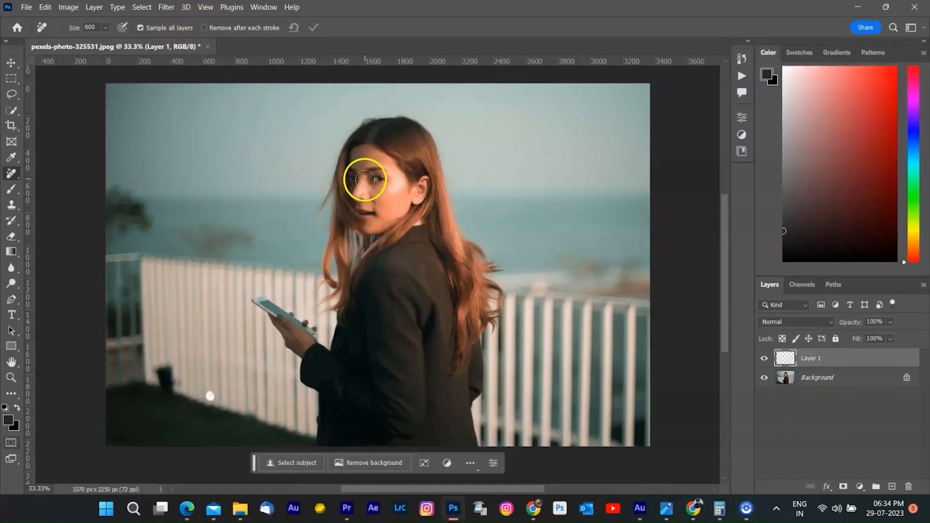
Paint over the woman's head, shoulder, body and phone at size 600, and apply.
drag(365, 178, 371, 285)
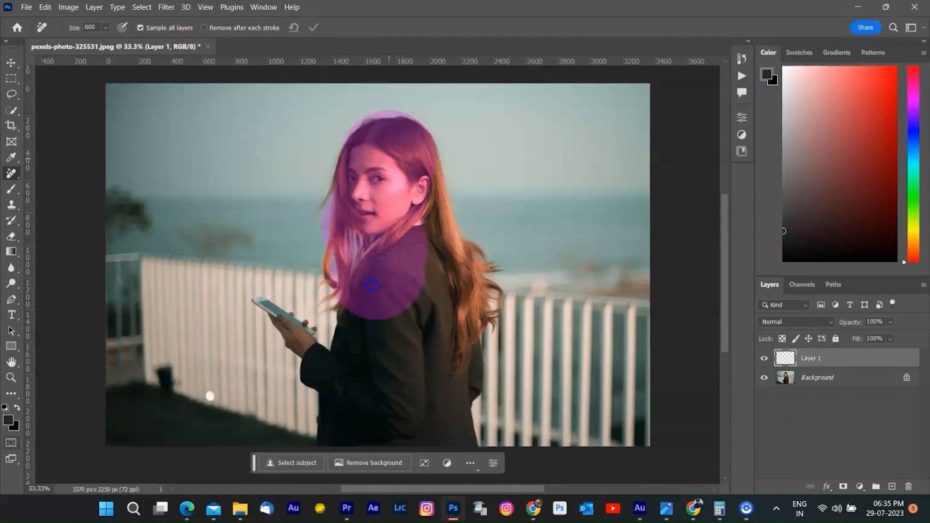
drag(370, 284, 409, 436)
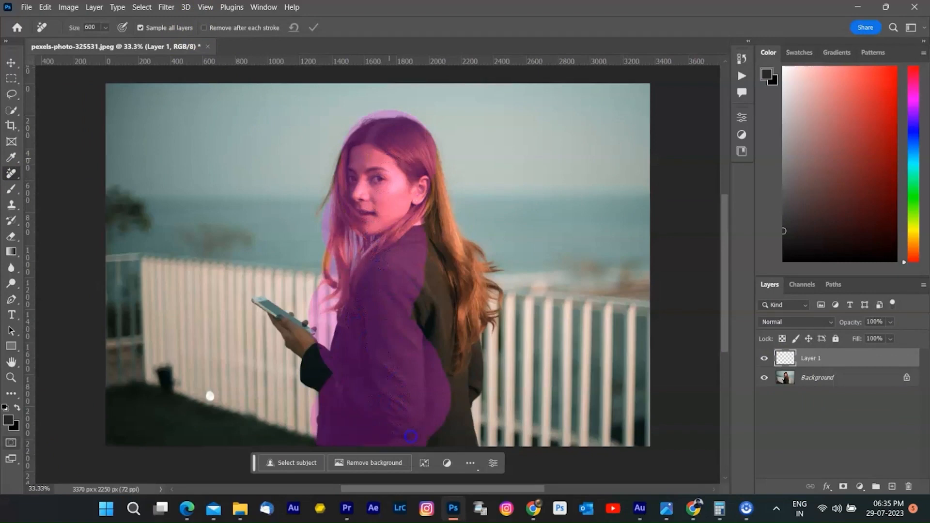
drag(410, 437, 424, 199)
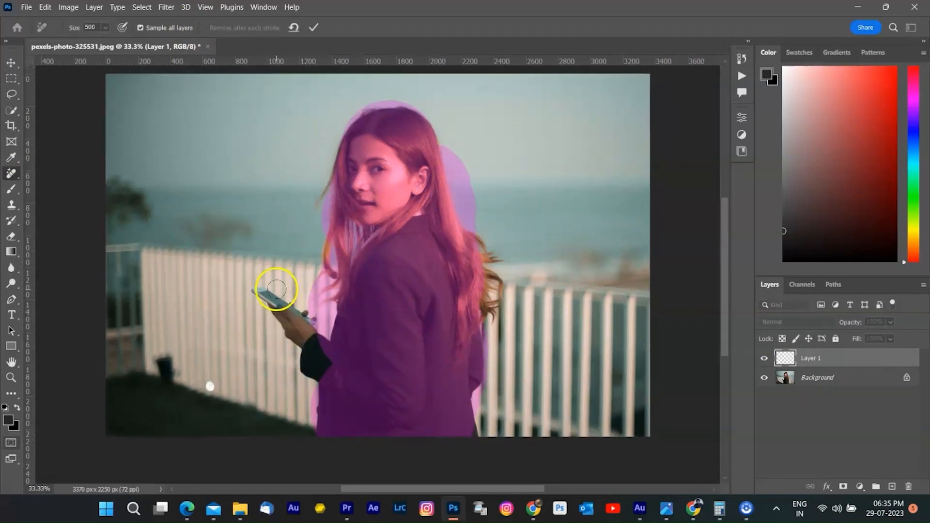
click(313, 27)
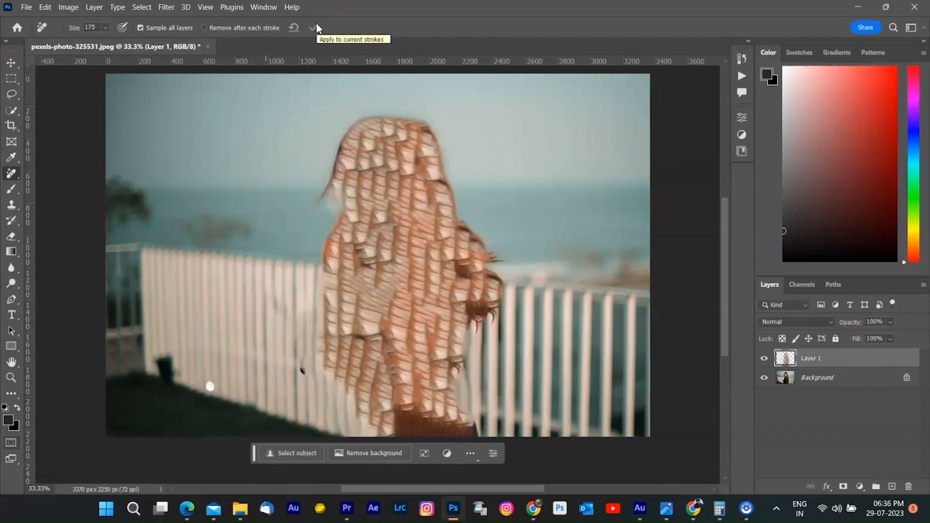
click(313, 28)
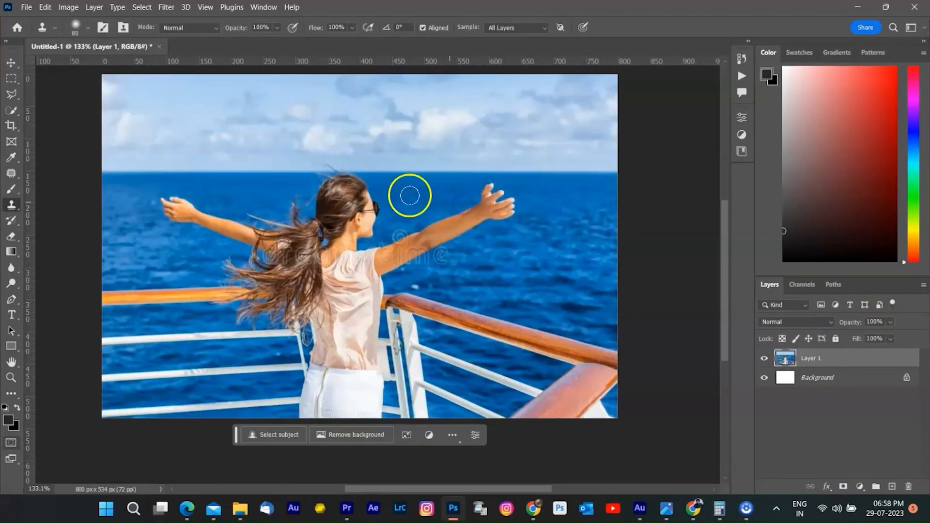
Paint over the railing's top bar and the post beside the woman, and apply.
drag(409, 195, 451, 353)
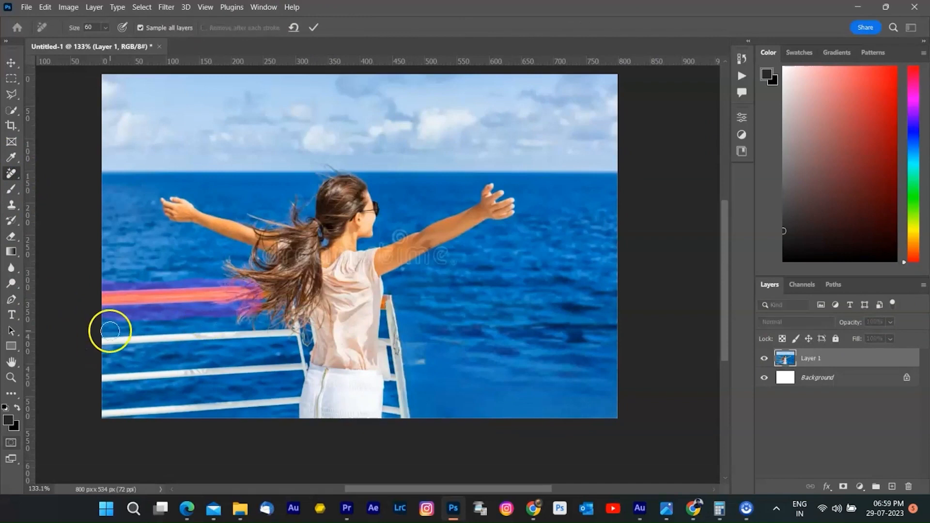
drag(110, 331, 285, 401)
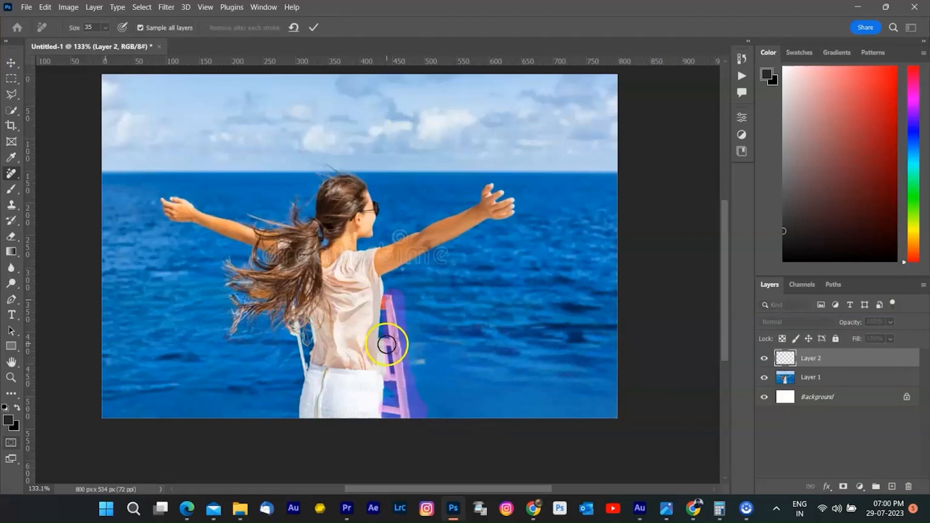
click(314, 28)
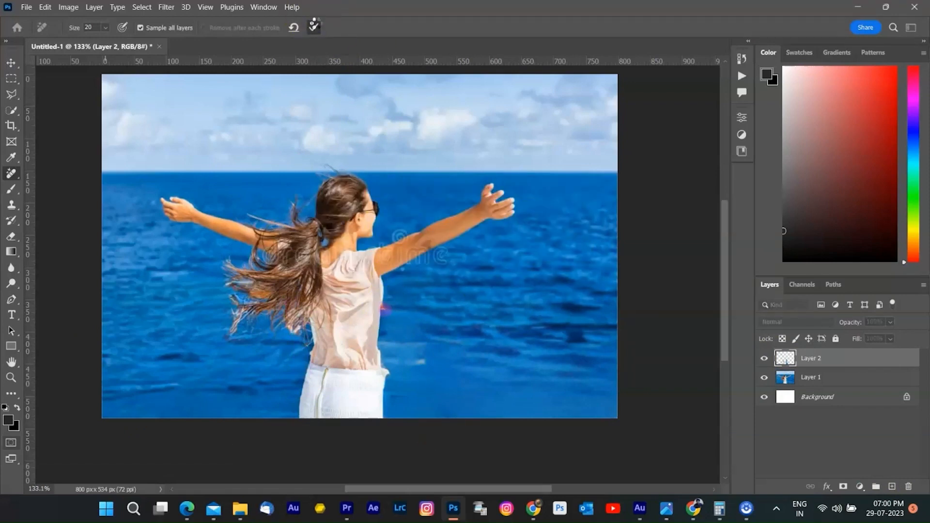
click(314, 26)
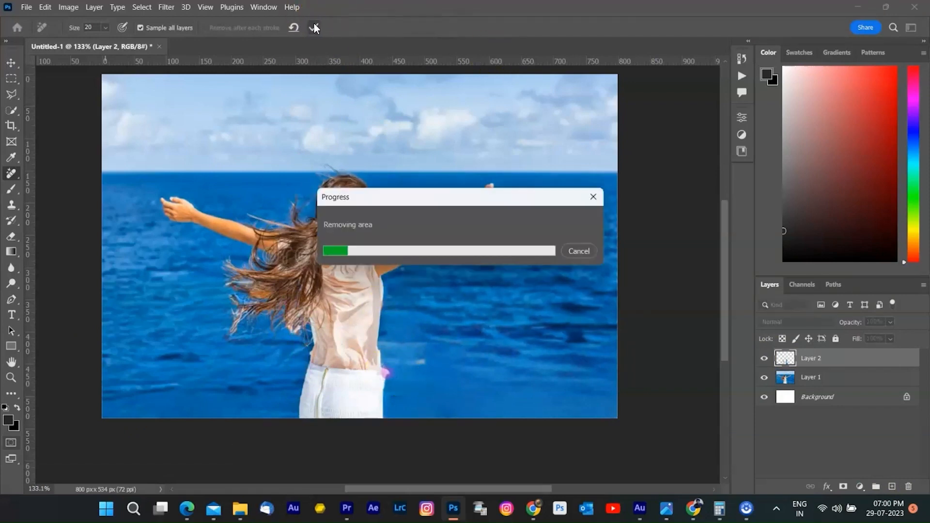